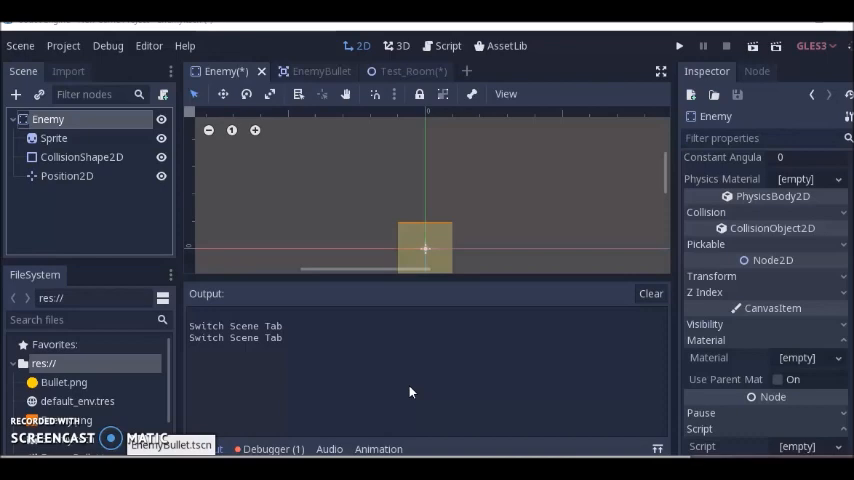
Step: Start changing the Enemy root node's type, search 'Sta', then abandon the change
left_click(48, 119)
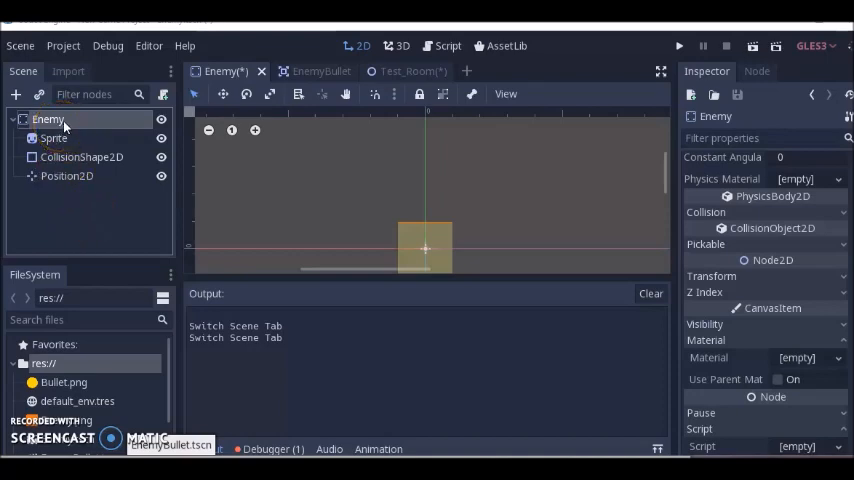
double_click(48, 119)
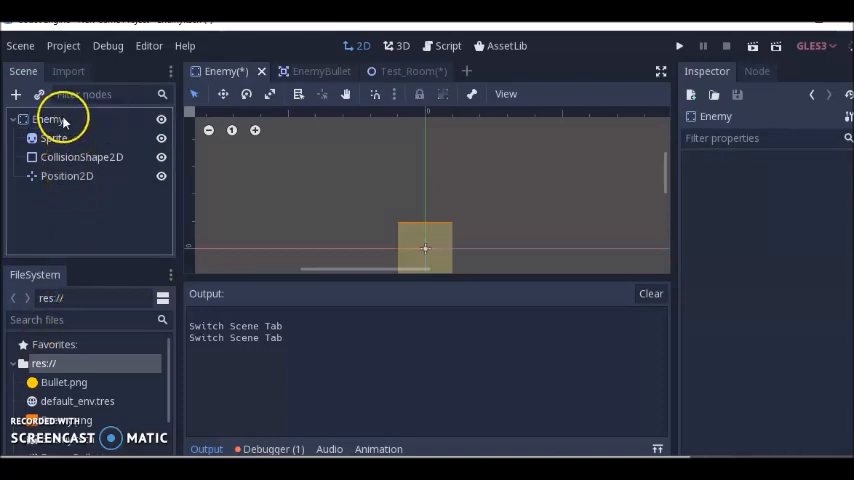
right_click(46, 119)
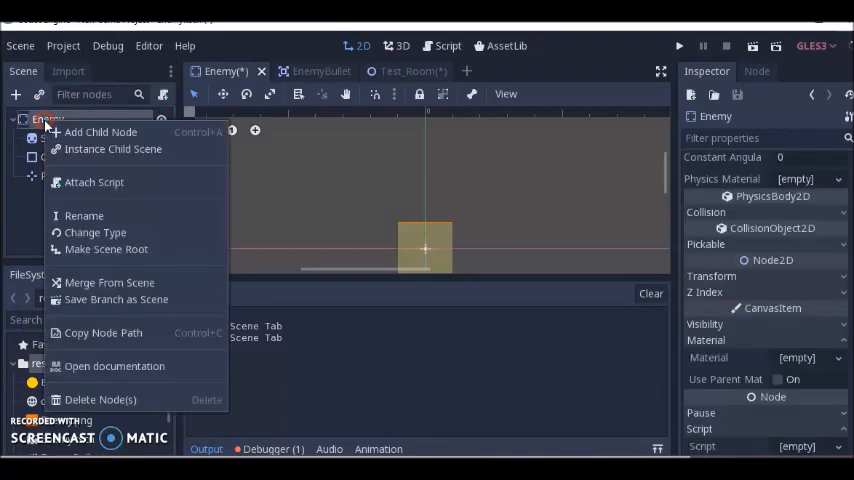
left_click(94, 232)
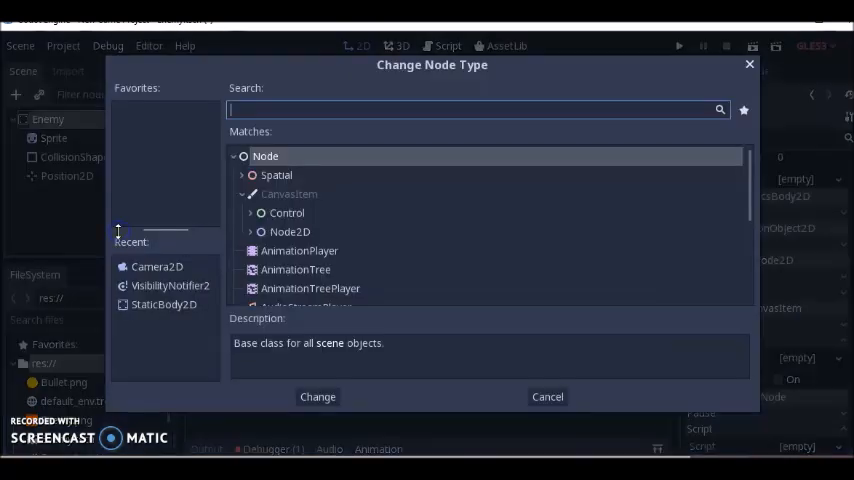
type("Sta")
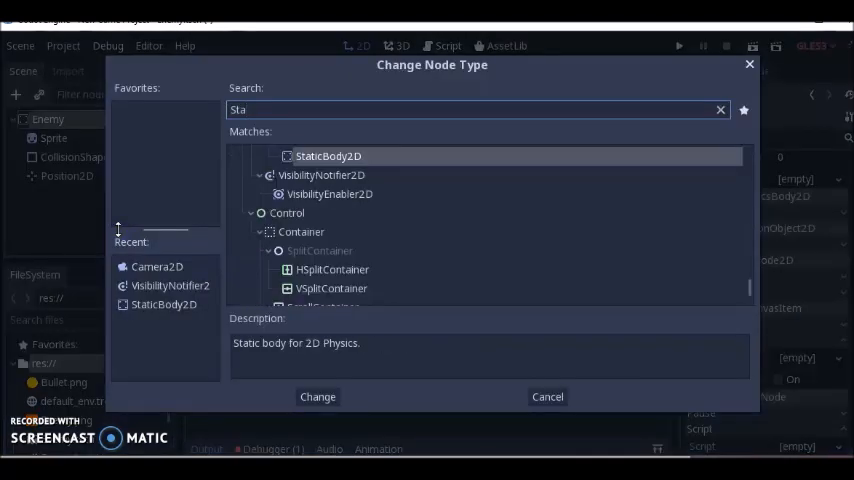
mouse_move(398, 160)
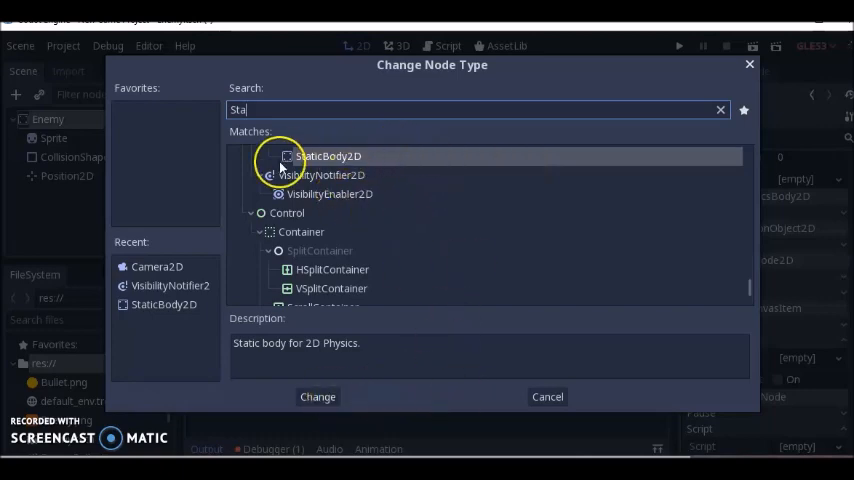
mouse_move(275, 140)
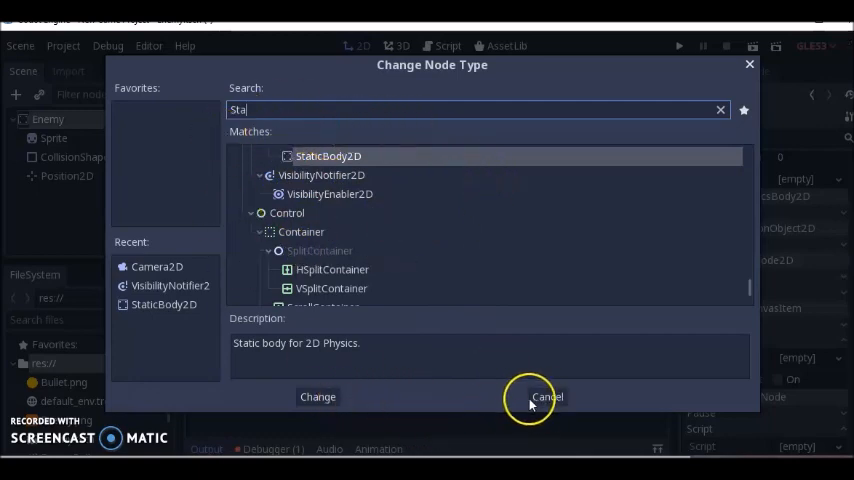
left_click(544, 396)
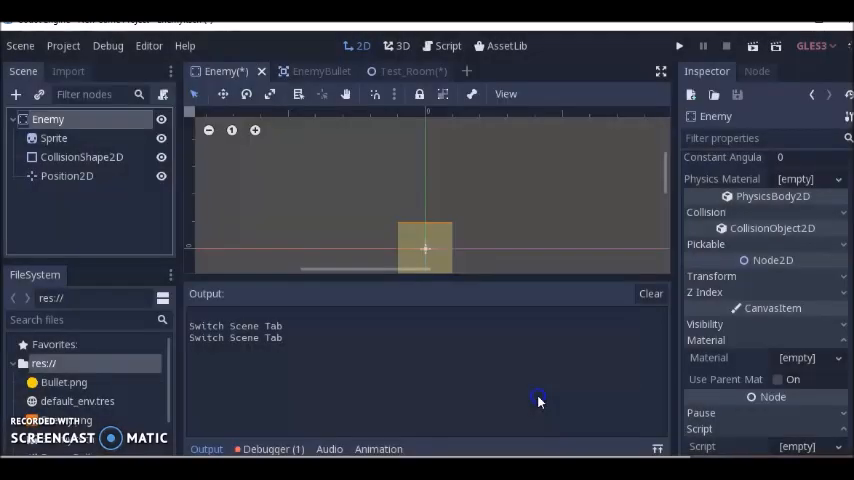
Step: Begin adding a child node to Enemy, search 'pri', then dismiss without adding
left_click(48, 119)
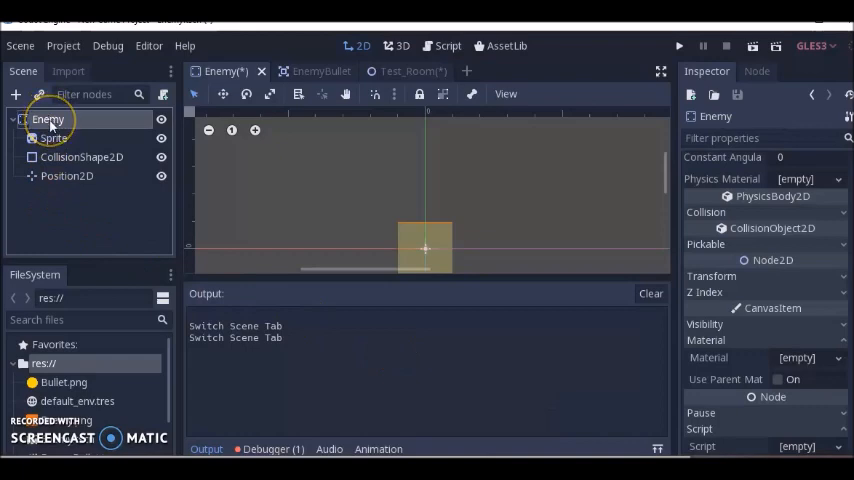
left_click(16, 95)
type("S")
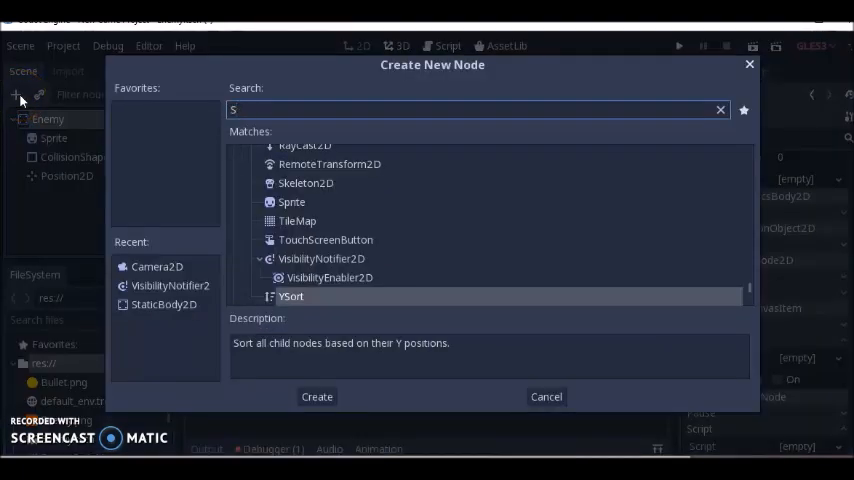
type("pri")
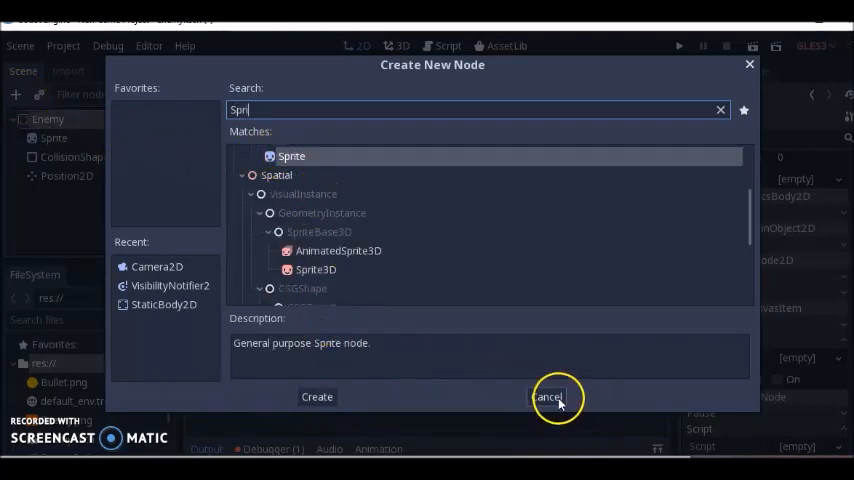
left_click(543, 396)
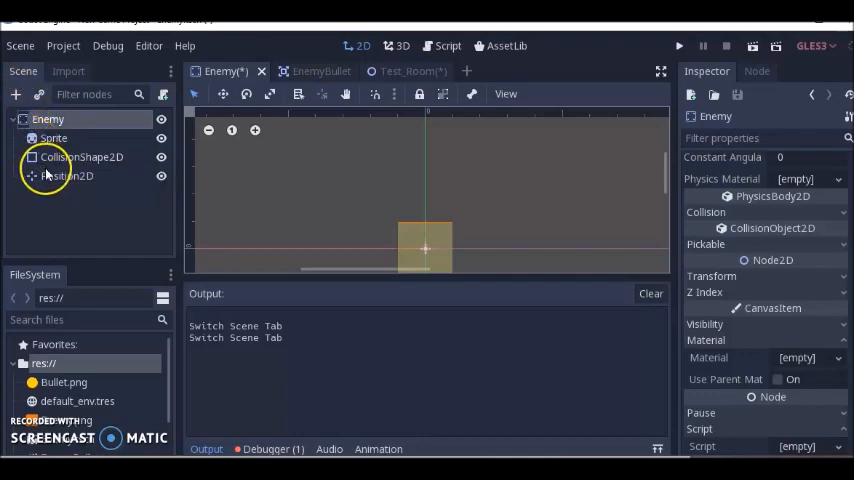
mouse_move(67, 176)
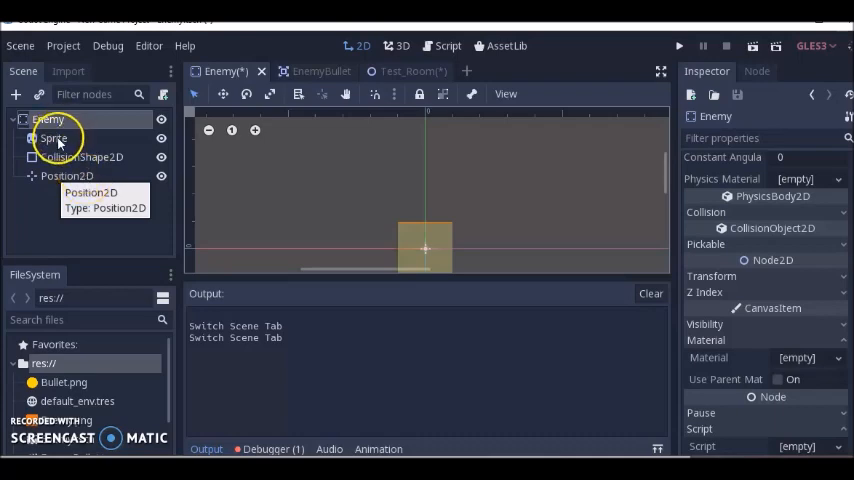
Step: Browse for the Sprite texture, pick Enemy.png, then cancel, leaving the texture unchanged
left_click(53, 138)
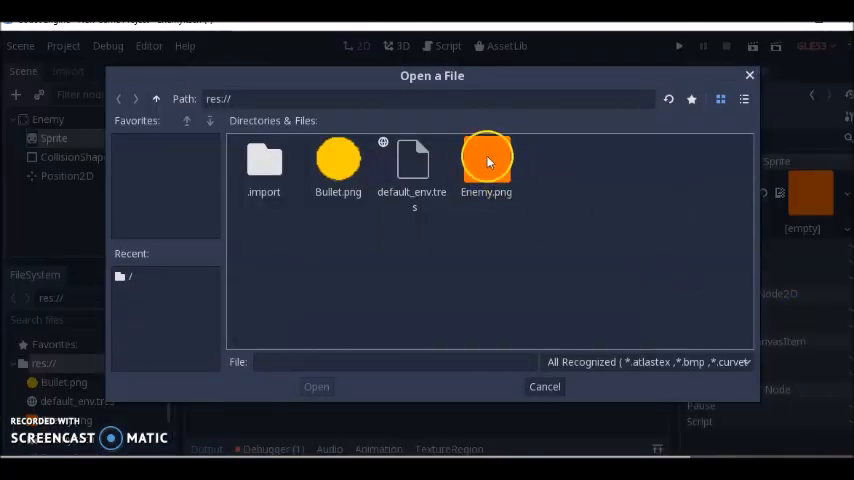
mouse_move(486, 160)
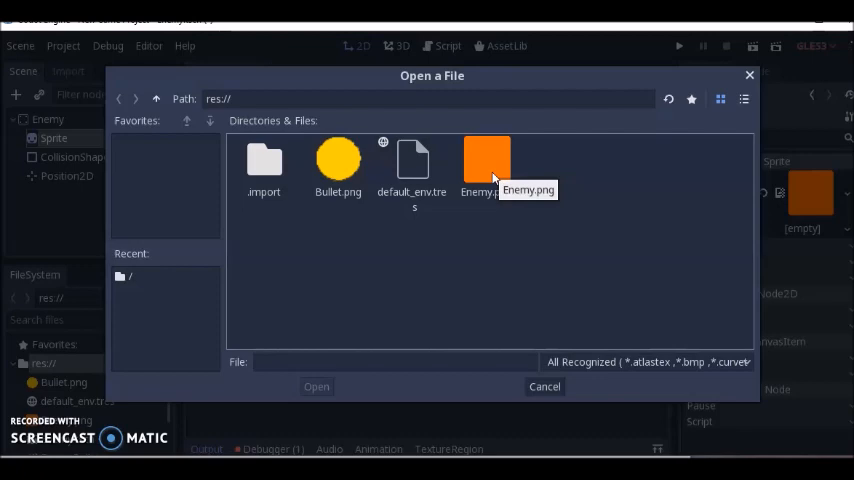
mouse_move(476, 170)
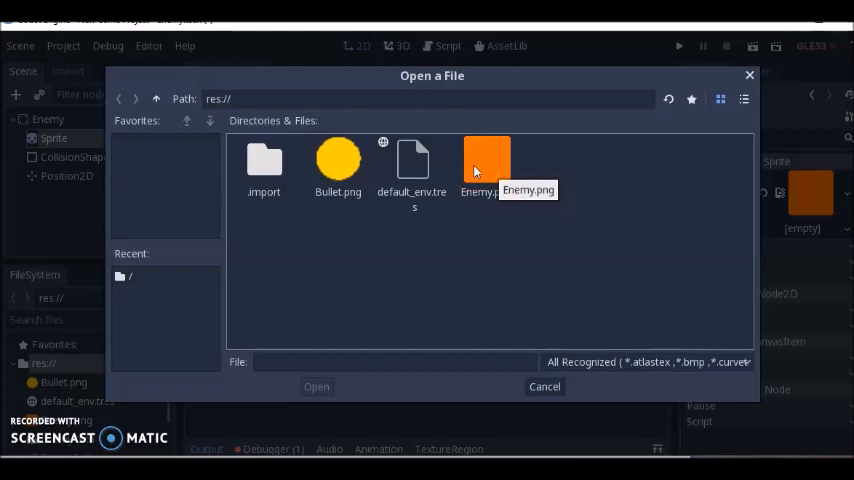
left_click(487, 160)
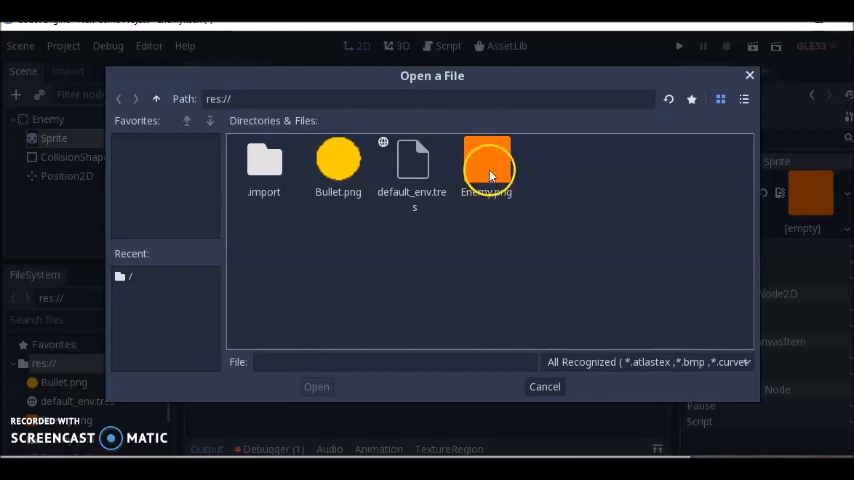
left_click(486, 165)
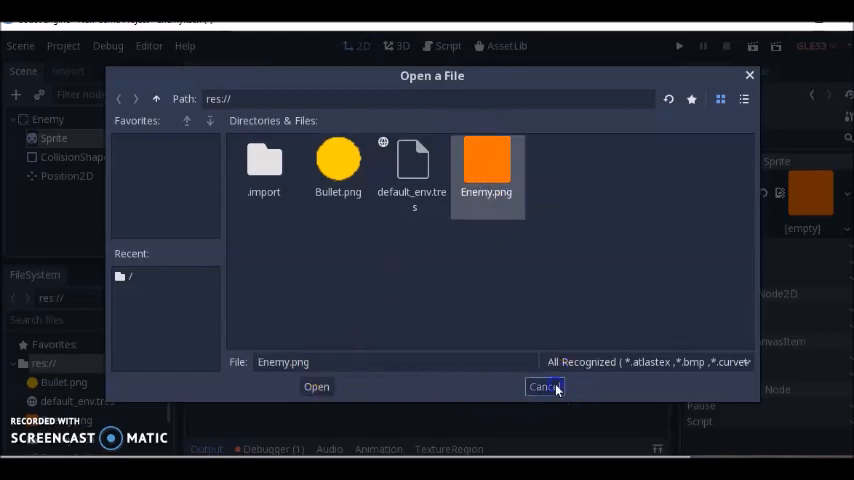
left_click(542, 386)
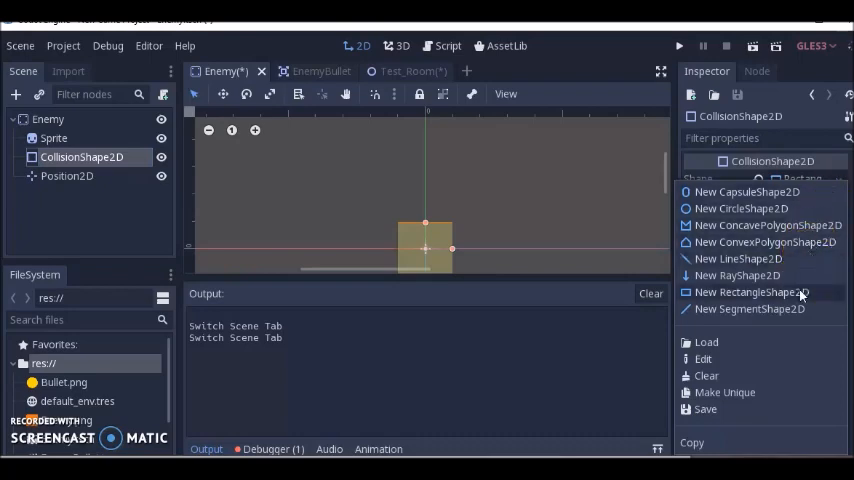
Step: Assign a new RectangleShape2D to Enemy's CollisionShape2D and cancel the save dialog
left_click(752, 291)
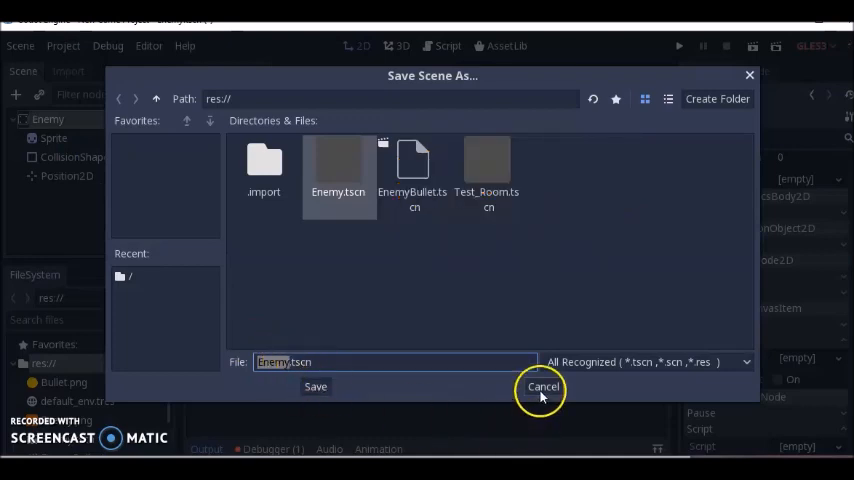
left_click(537, 386)
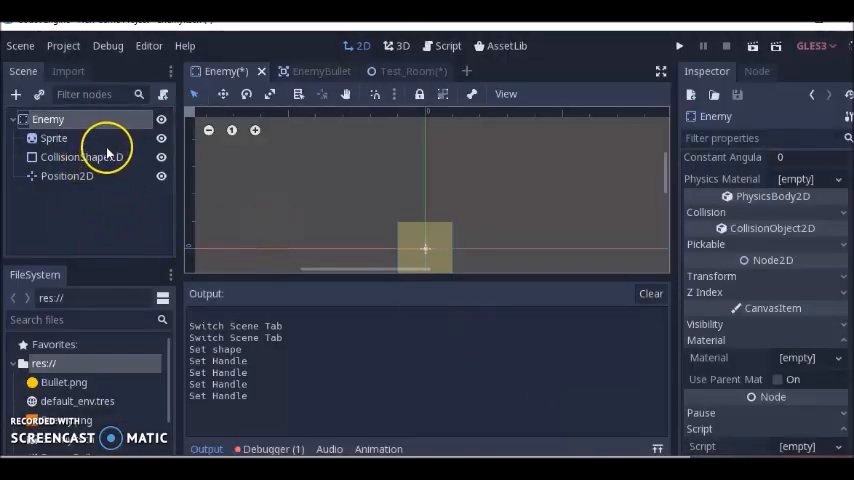
mouse_move(322, 71)
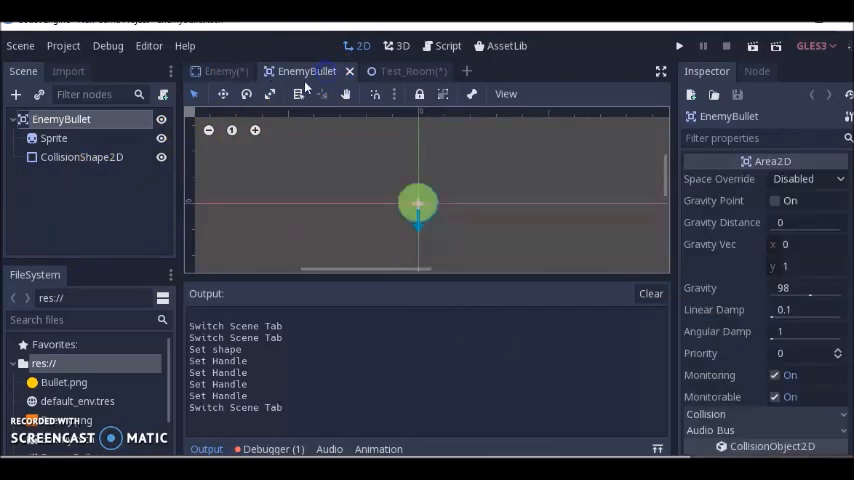
Step: Convert the EnemyBullet root node to Area2D, then select its Sprite child
double_click(60, 119)
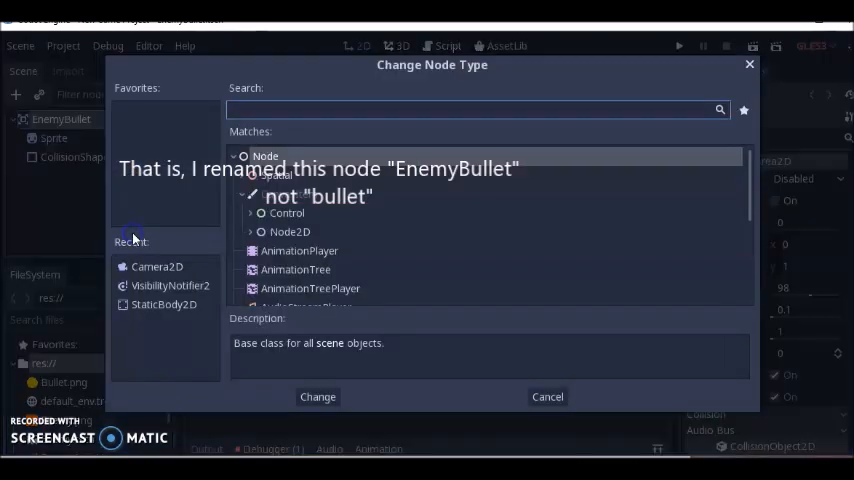
type("ARea")
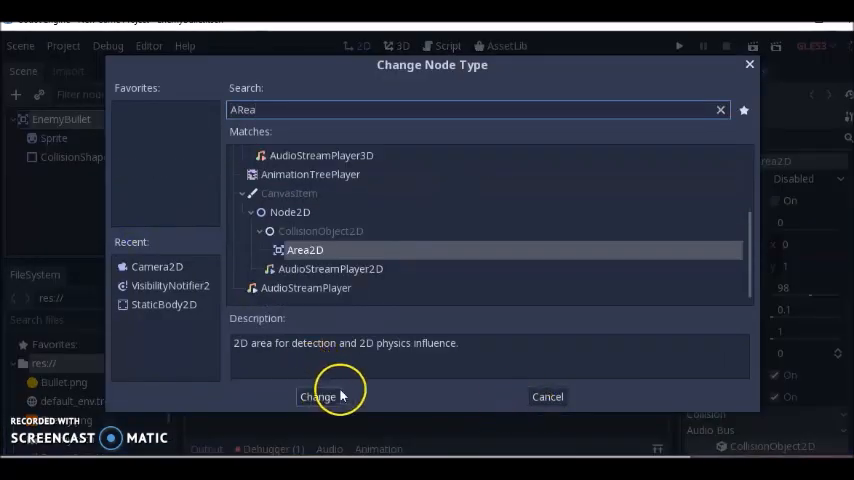
left_click(318, 396)
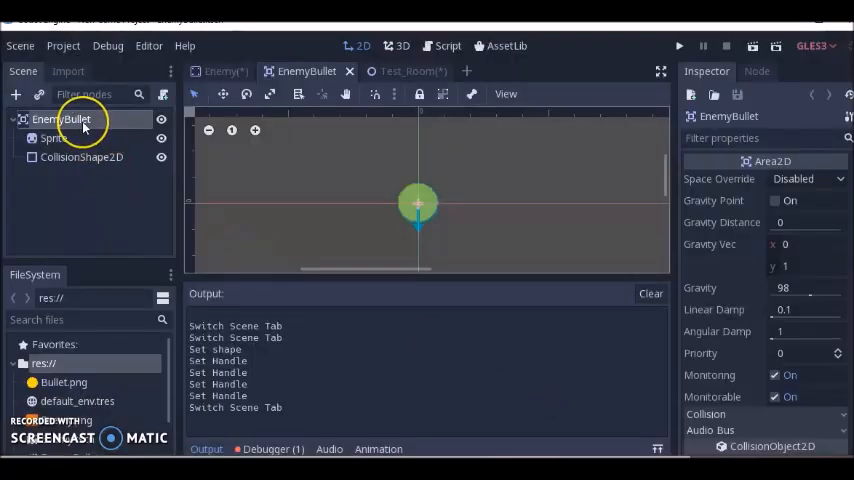
mouse_move(62, 119)
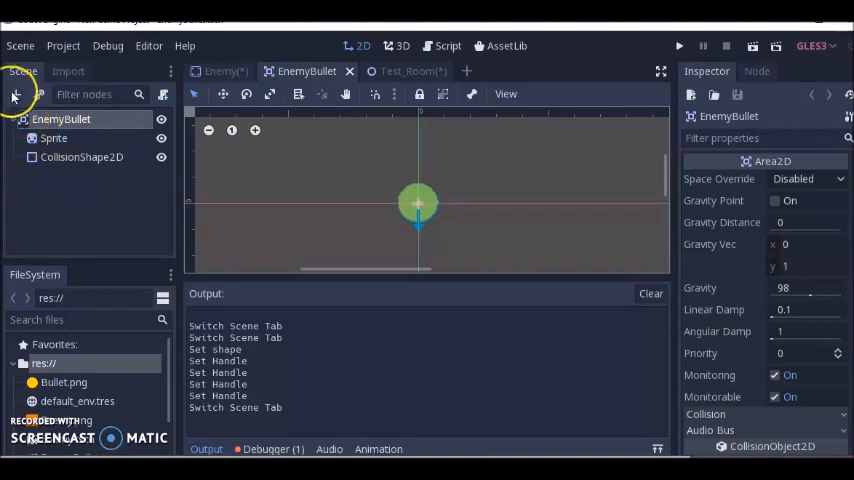
left_click(60, 119)
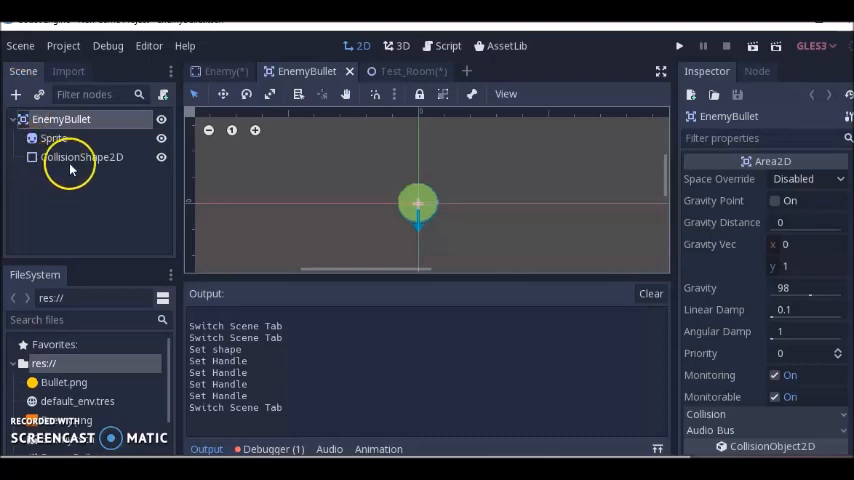
left_click(53, 138)
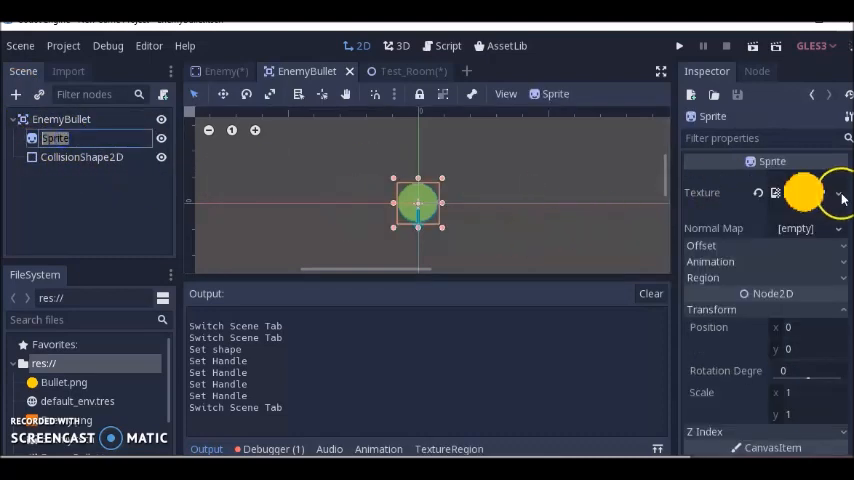
Step: Give the bullet Sprite the Bullet.png texture and a CircleShape2D collision, then save
left_click(838, 192)
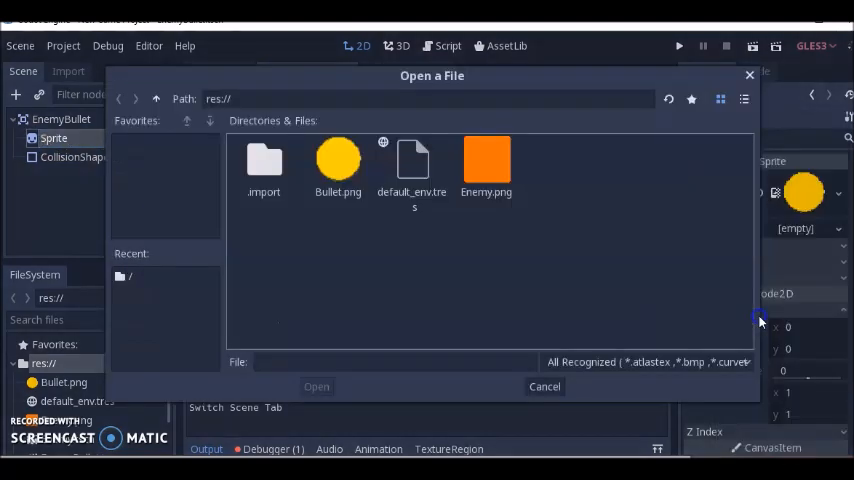
left_click(337, 165)
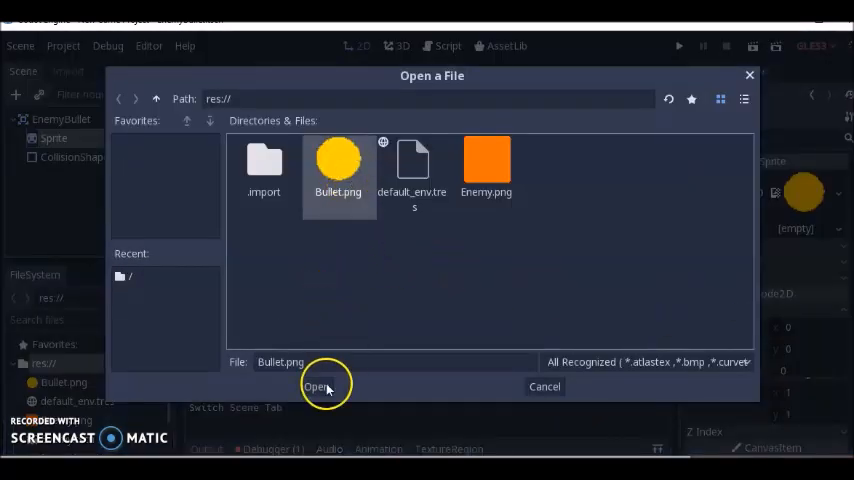
left_click(316, 388)
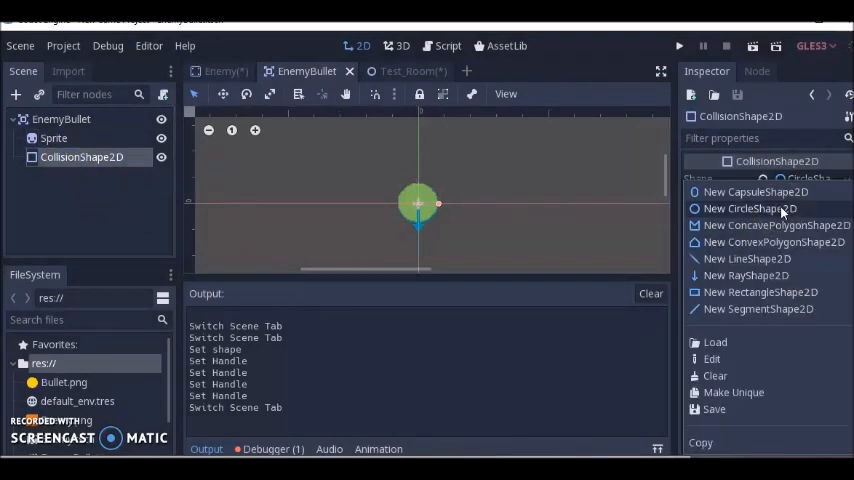
left_click(750, 208)
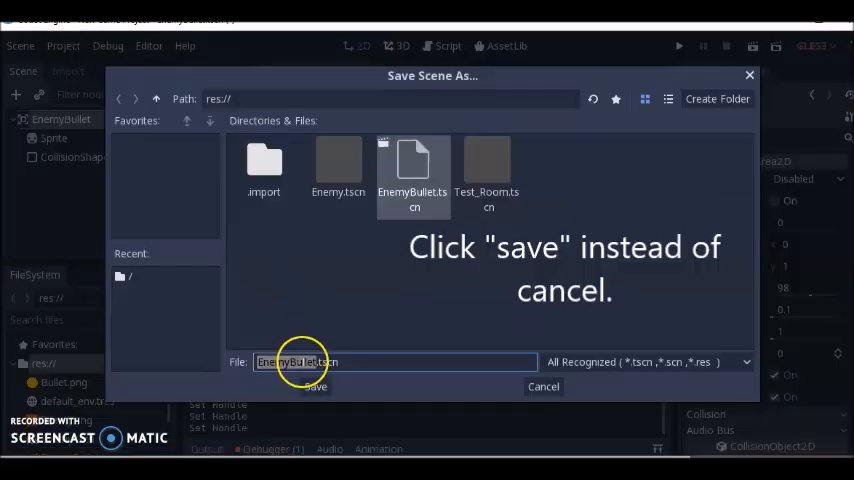
left_click(312, 386)
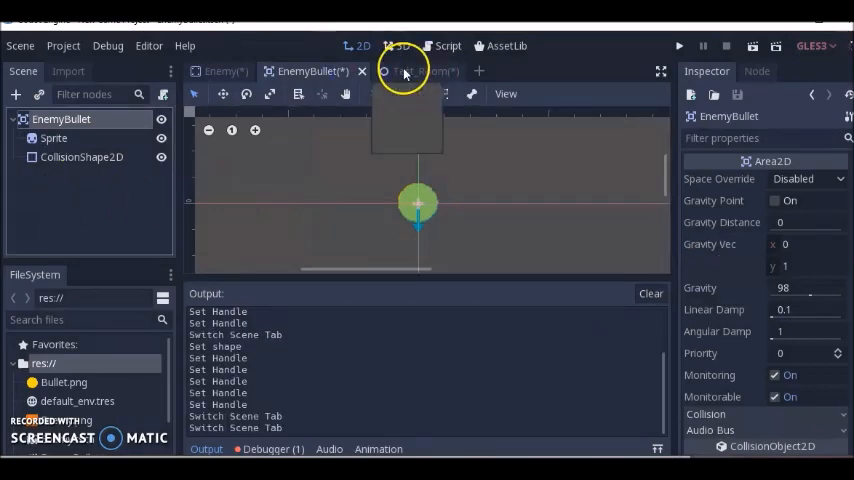
Step: In Test_Room, mark the Camera2D as the current camera
left_click(408, 71)
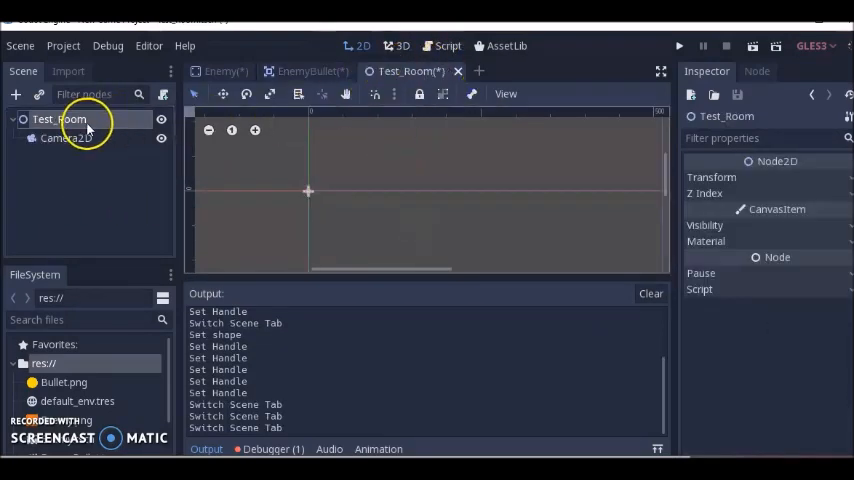
double_click(60, 119)
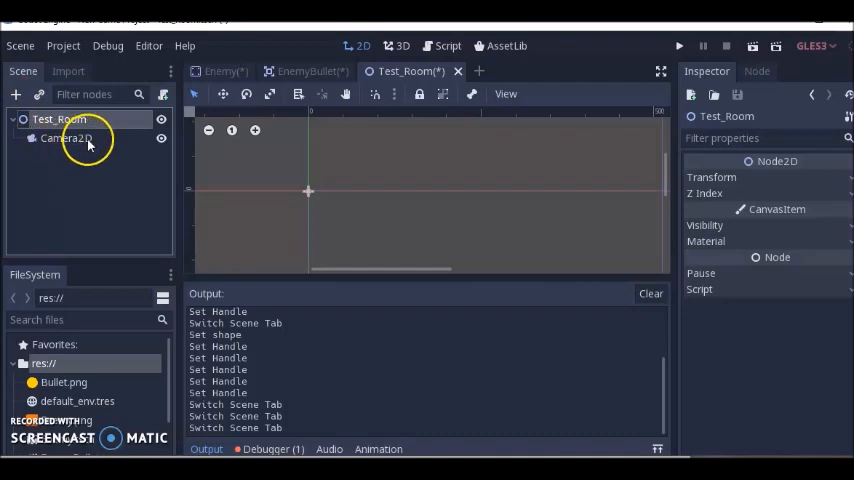
mouse_move(50, 138)
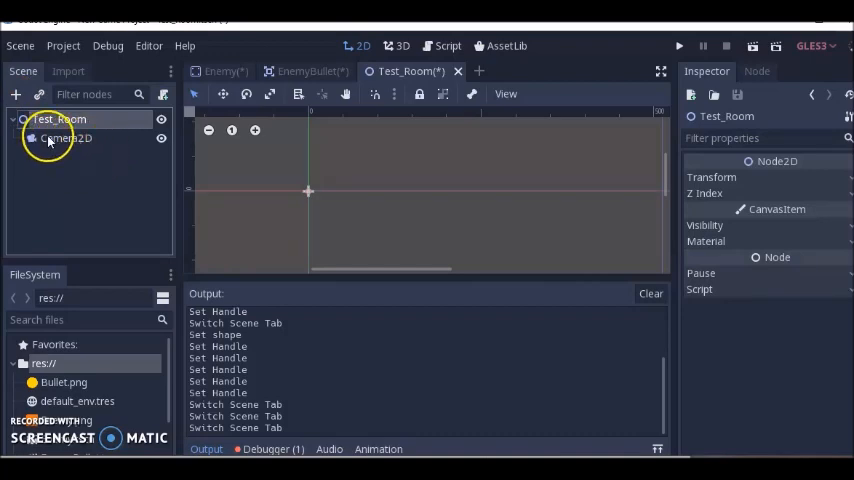
left_click(66, 138)
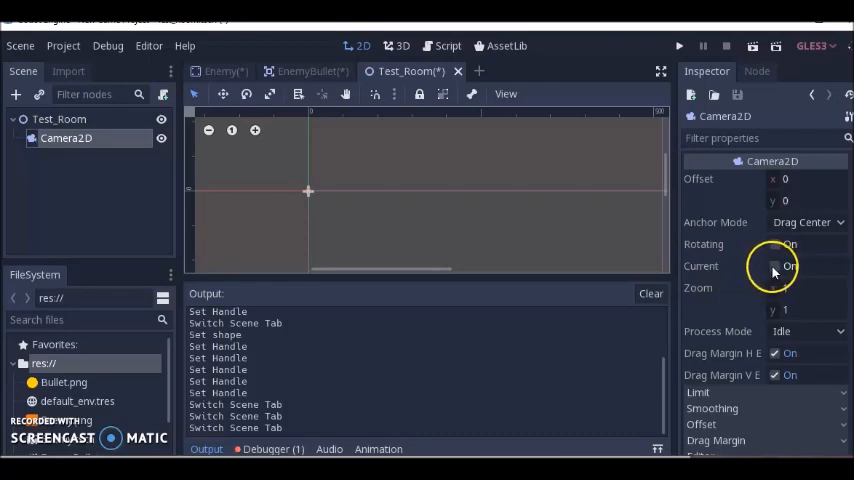
left_click(775, 266)
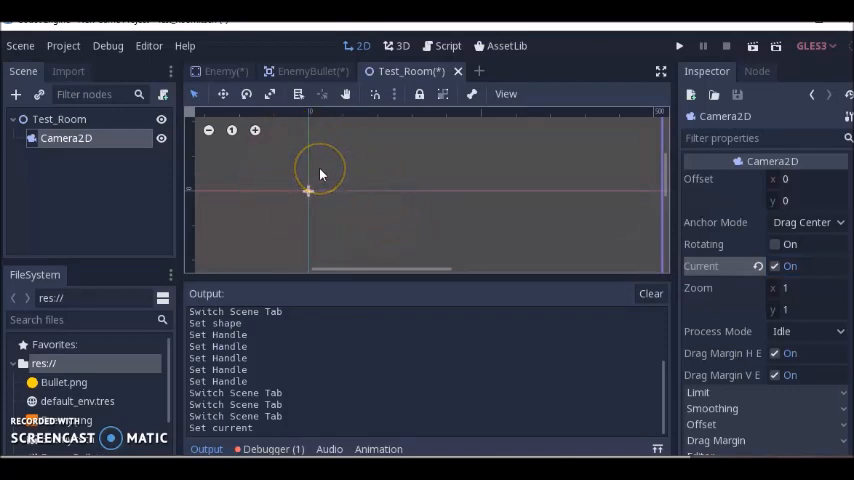
Step: Save the scene as Test_Room.tscn
left_click(58, 119)
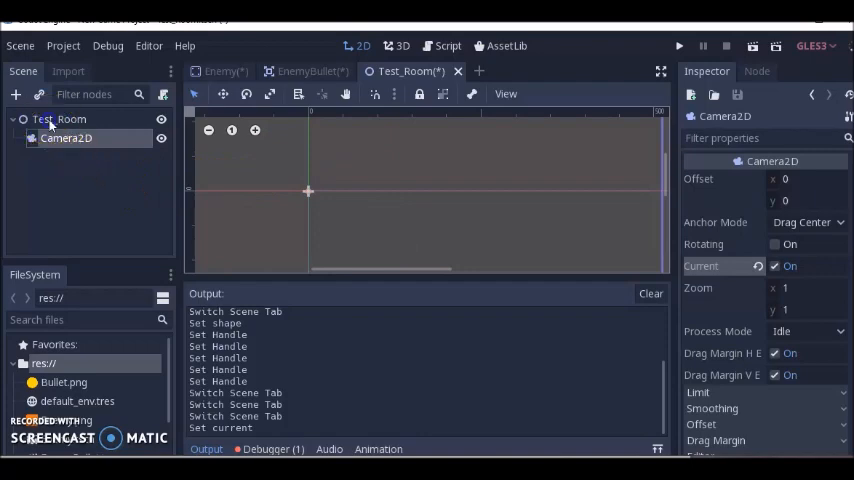
left_click(24, 45)
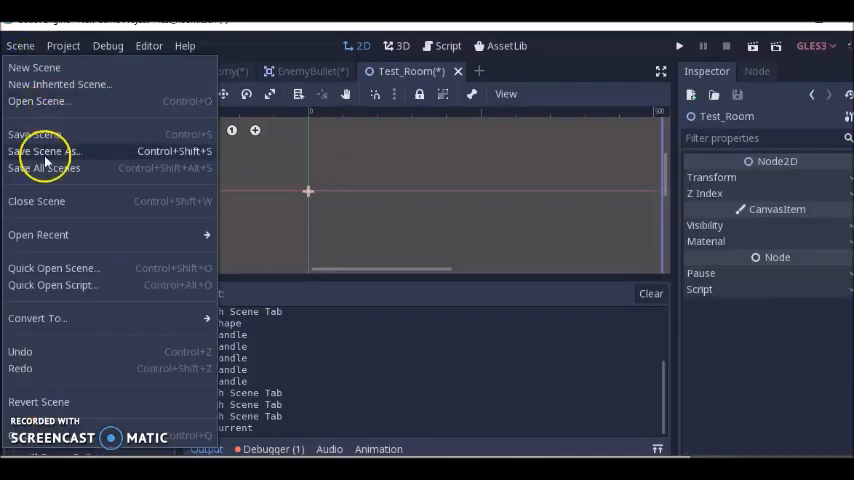
left_click(42, 151)
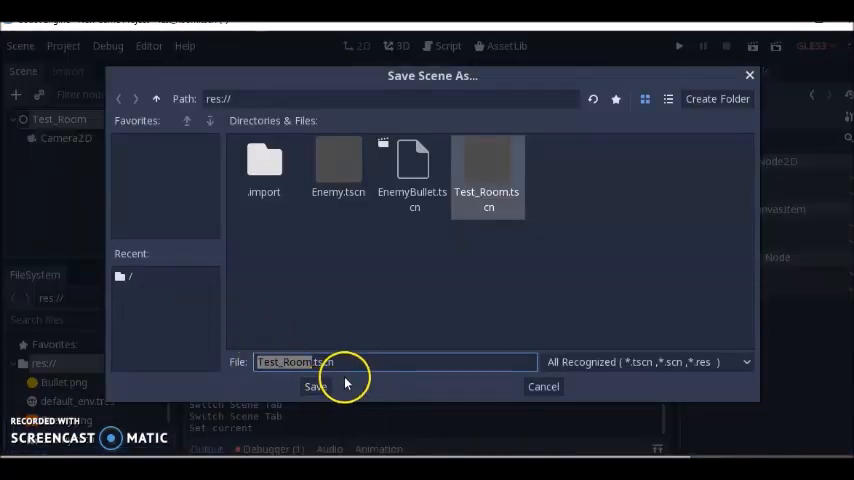
left_click(314, 386)
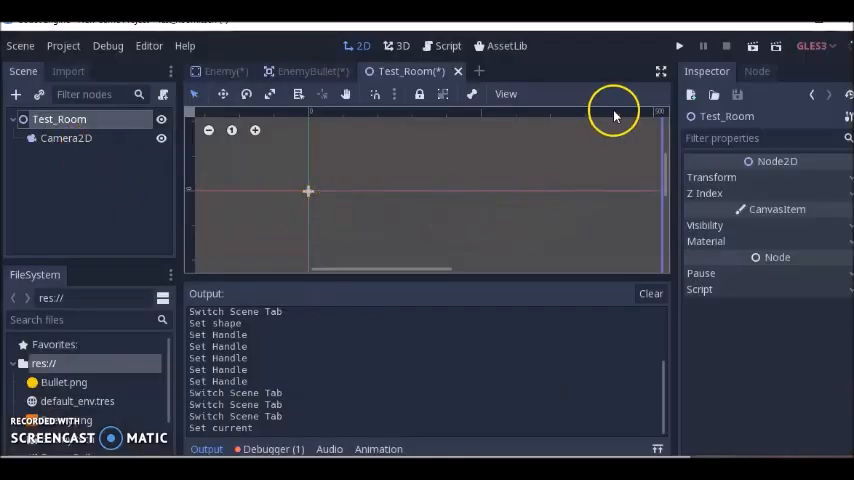
mouse_move(66, 45)
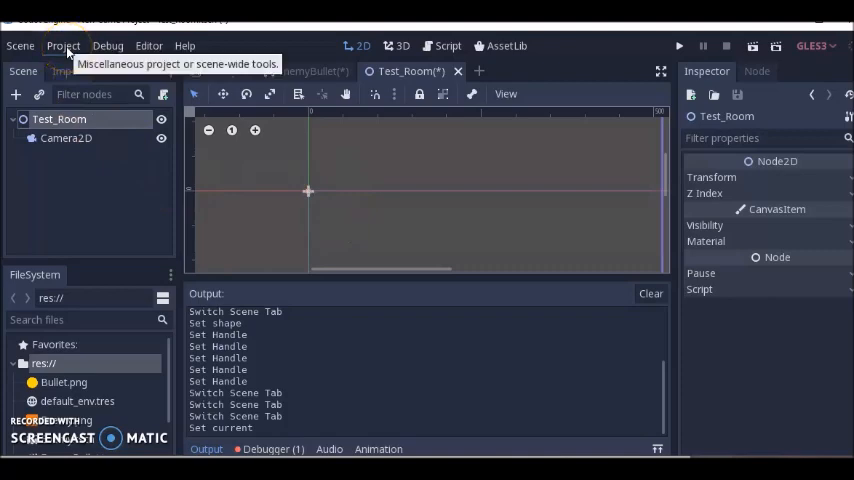
Step: Set the project's Main Scene to res://Test_Room.tscn and close Project Settings
left_click(64, 45)
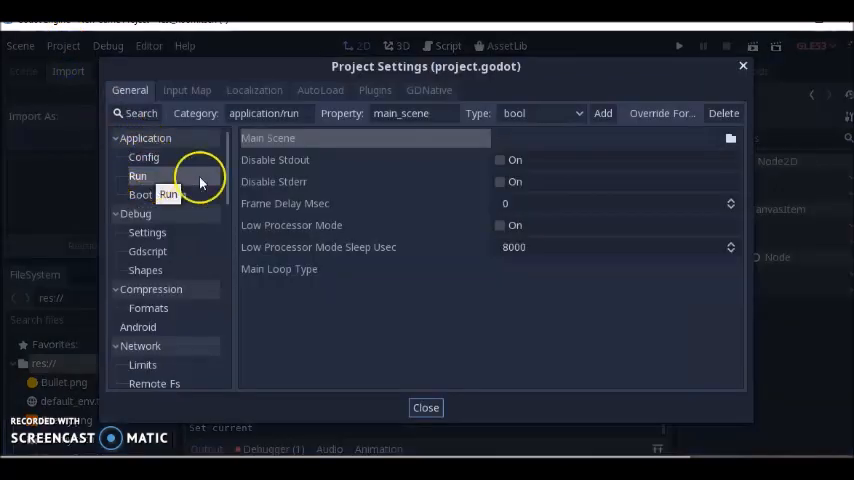
left_click(727, 138)
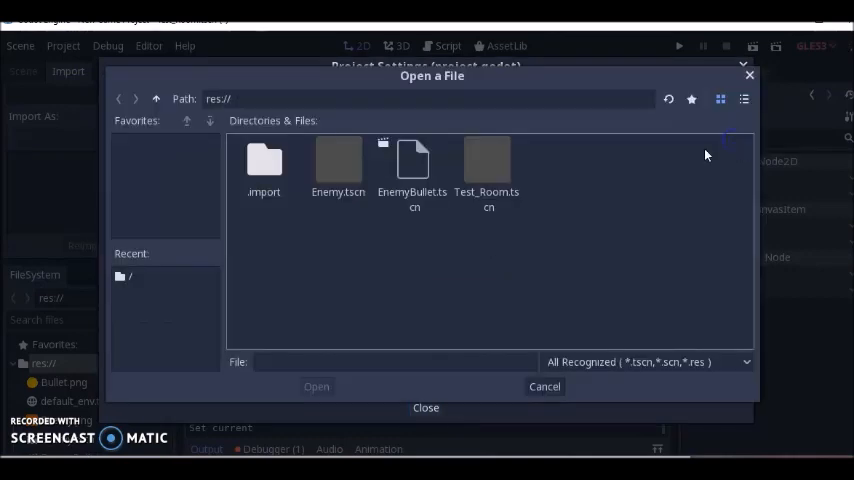
left_click(487, 170)
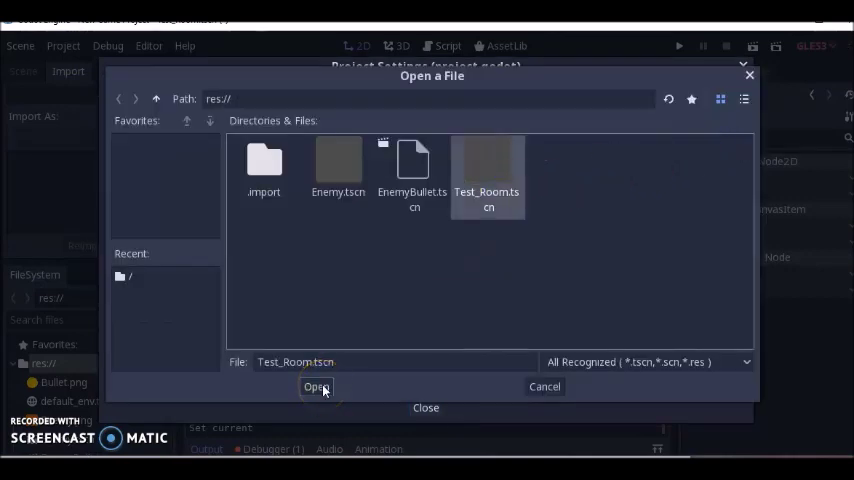
left_click(315, 386)
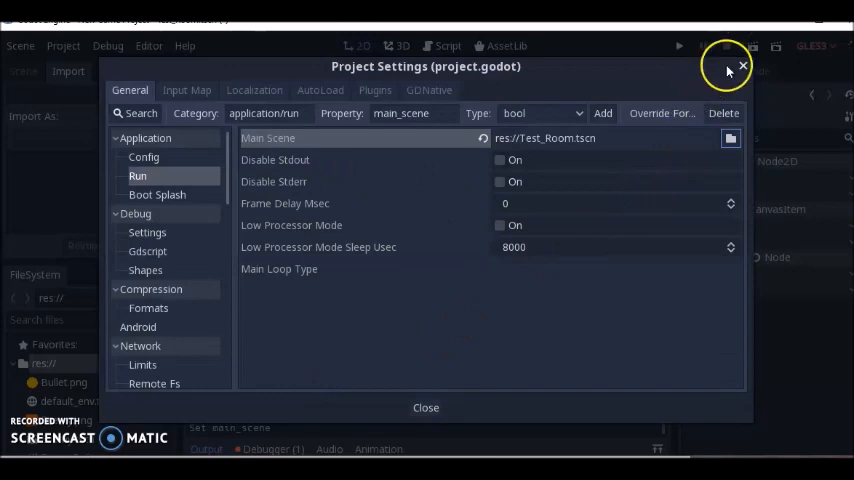
left_click(738, 62)
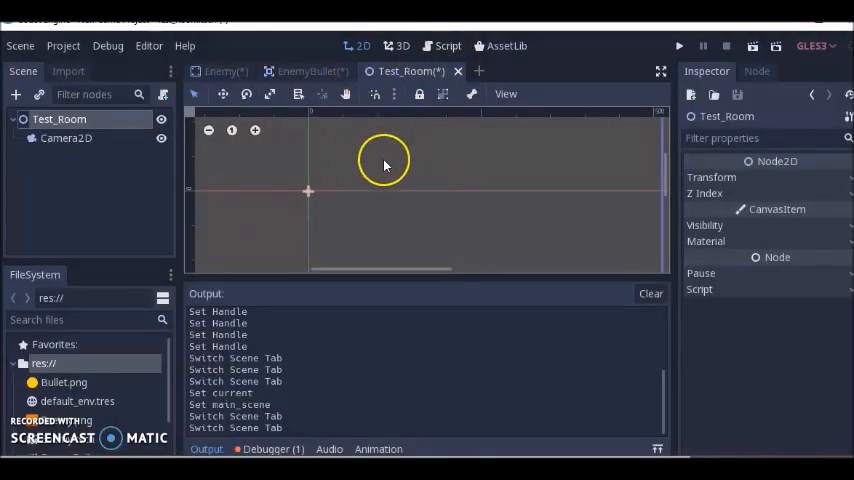
Step: Attach a new script at res://Enemy.gd to the Enemy root node
left_click(218, 72)
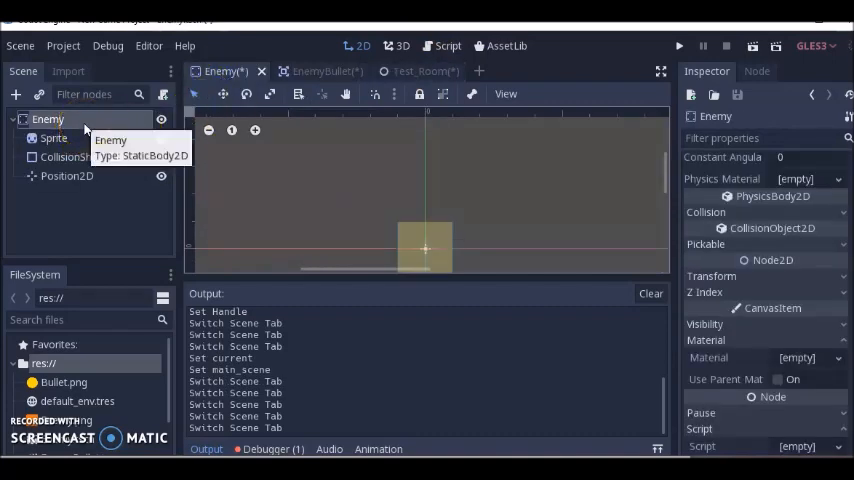
left_click(47, 119)
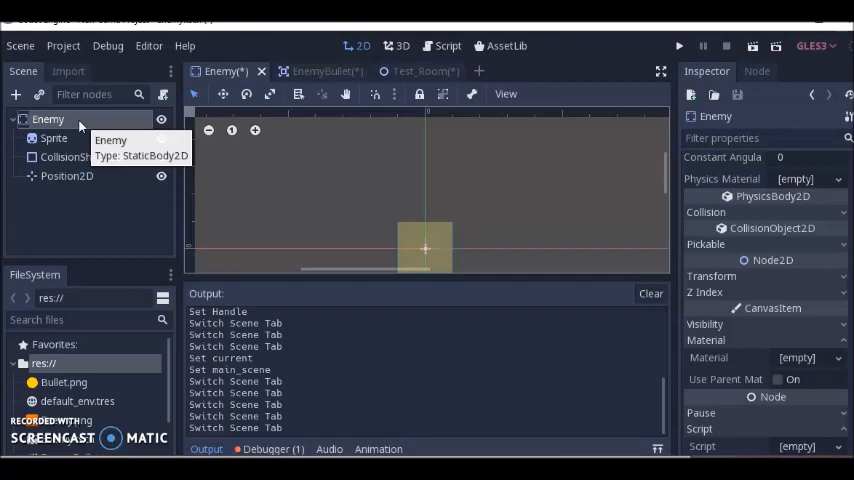
mouse_move(391, 212)
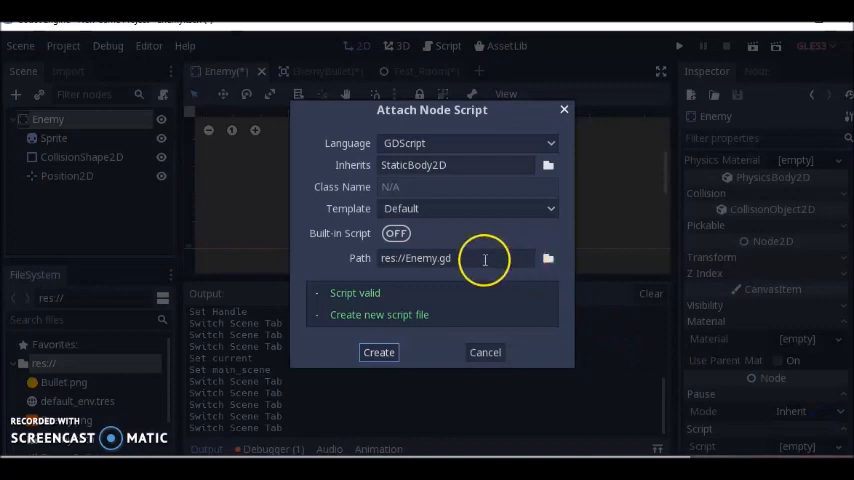
left_click(378, 352)
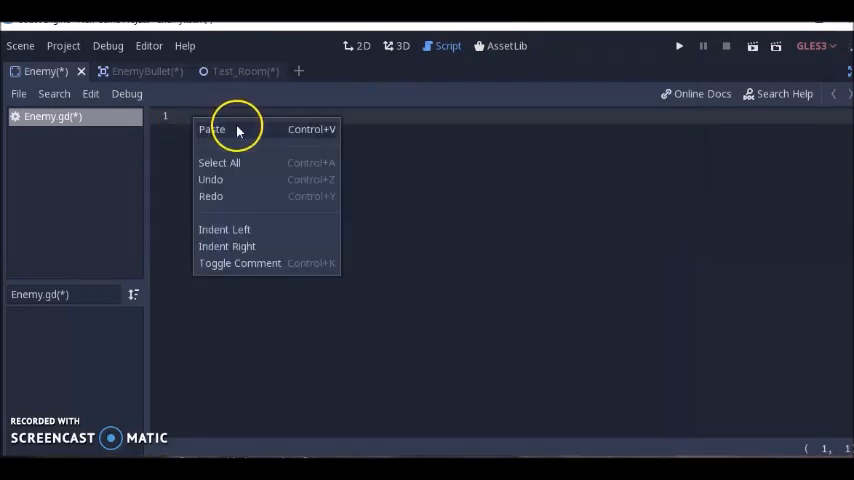
Step: Paste the bullet-spawning code into Enemy.gd and review it in the expanded script editor
left_click(211, 128)
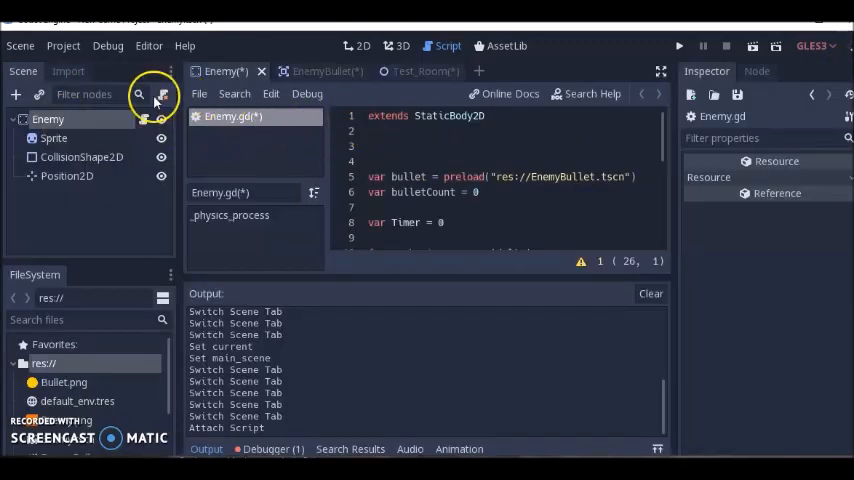
mouse_move(70, 119)
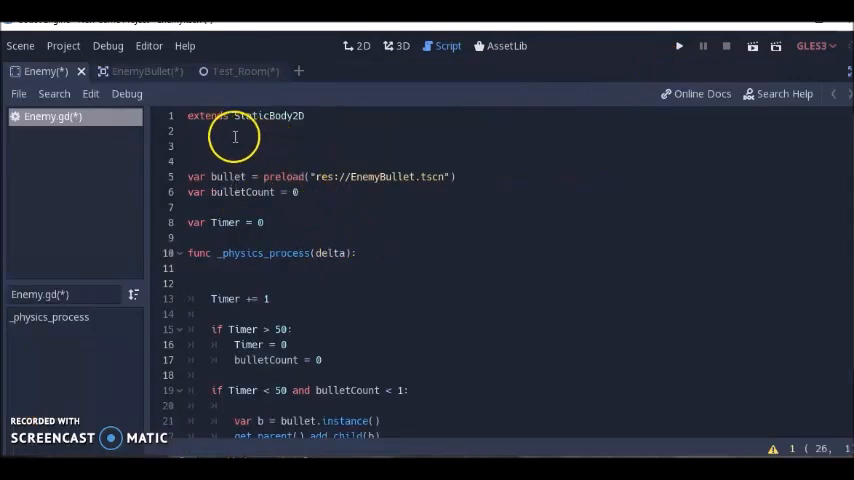
mouse_move(245, 115)
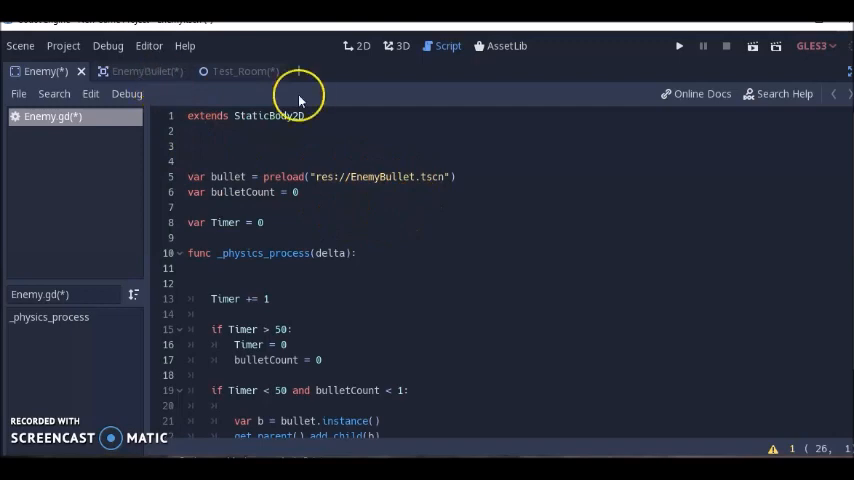
mouse_move(378, 177)
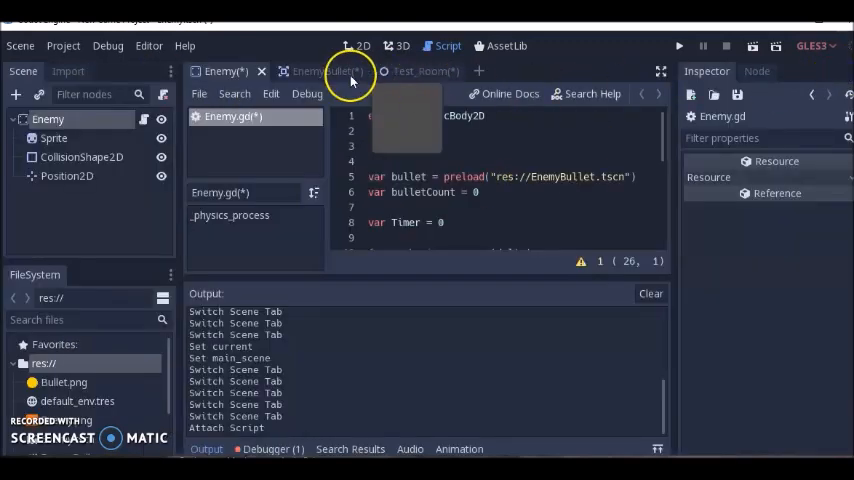
left_click(325, 71)
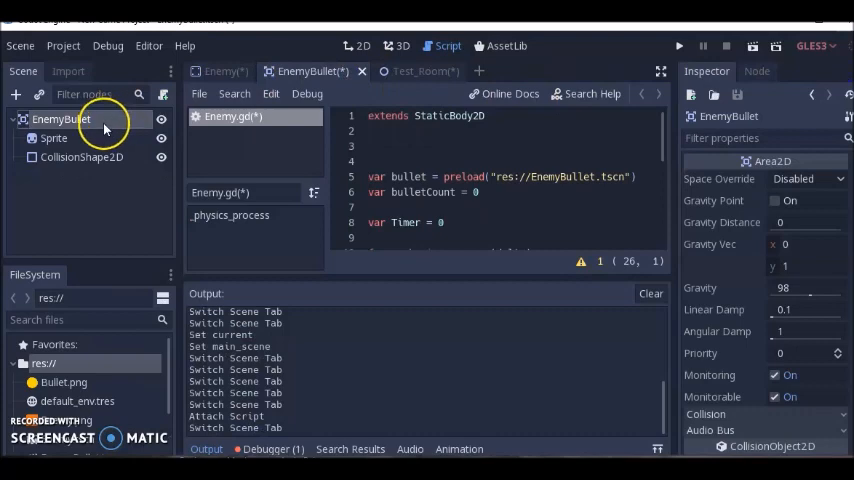
mouse_move(590, 176)
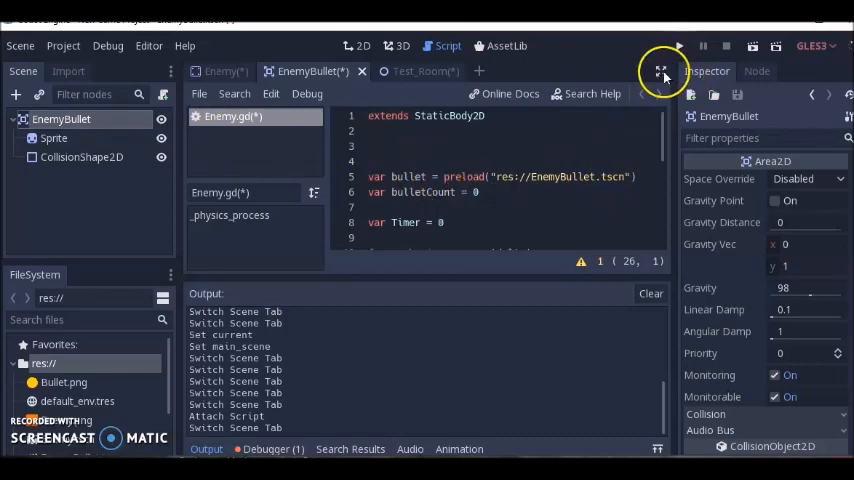
left_click(662, 71)
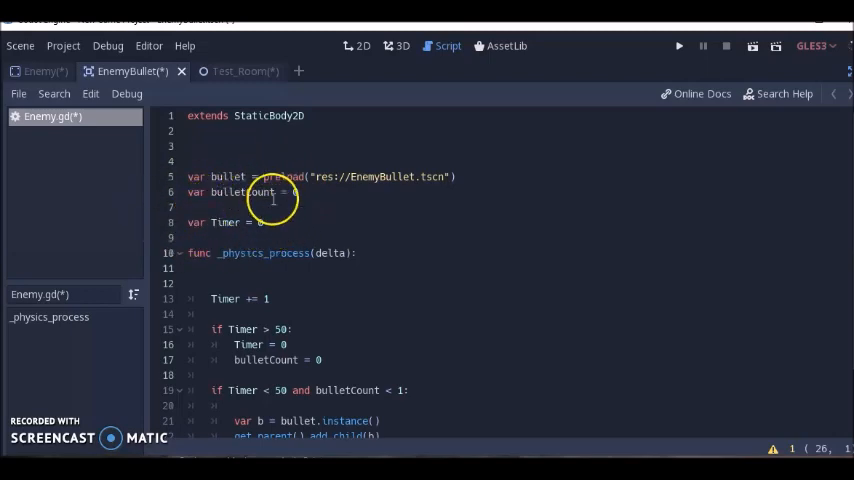
mouse_move(281, 275)
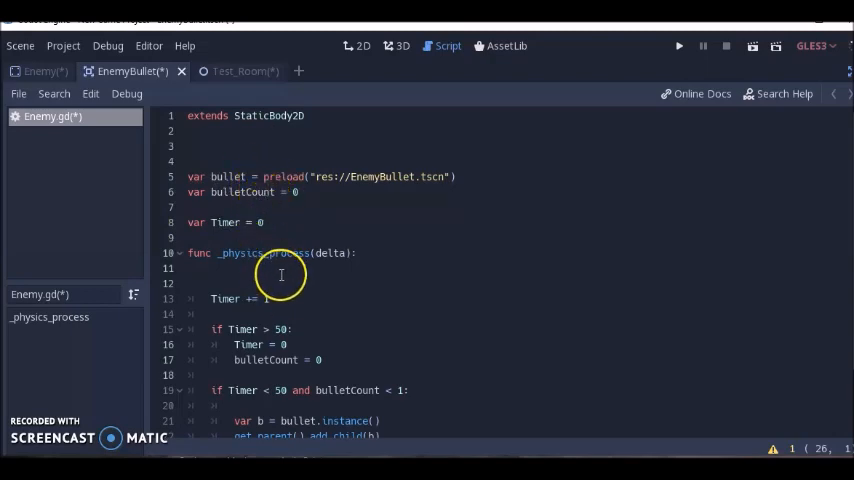
scroll("down", 3)
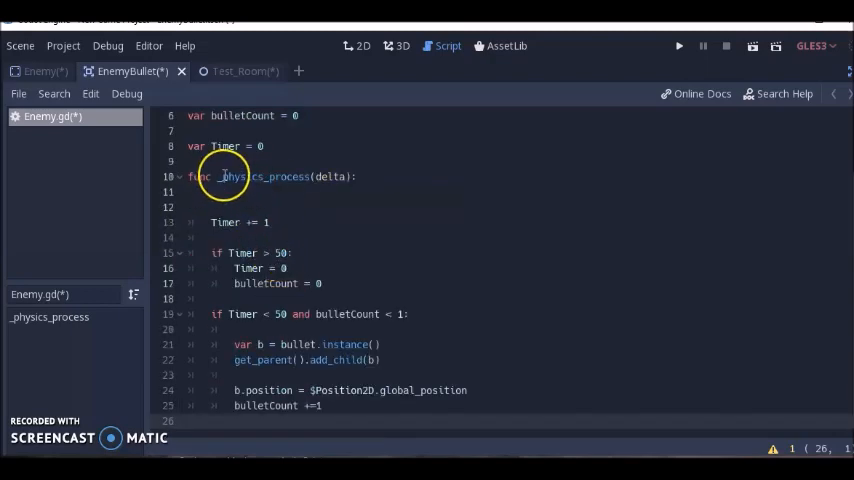
mouse_move(308, 177)
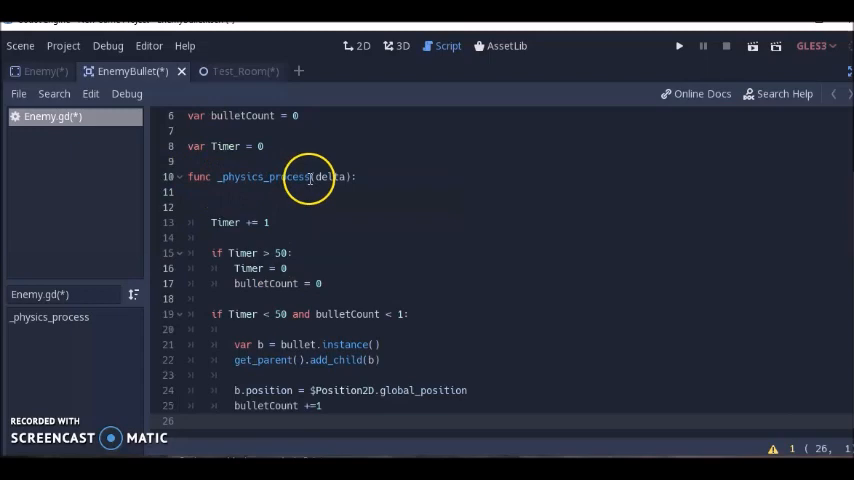
mouse_move(230, 222)
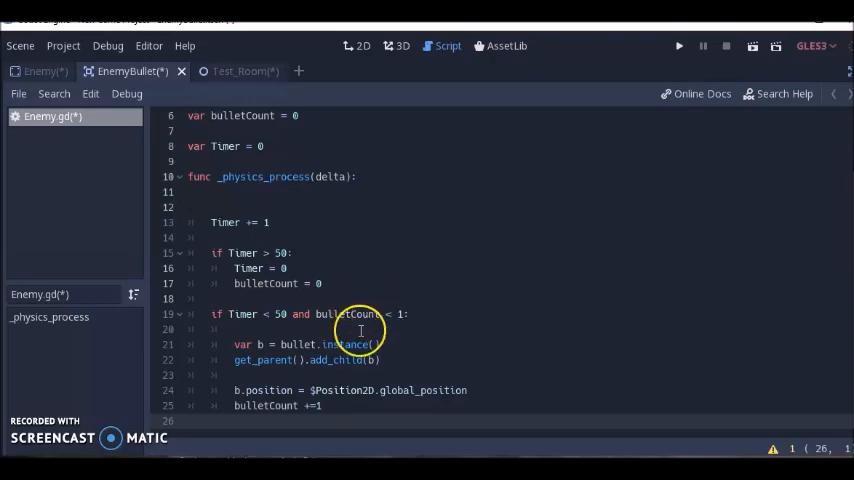
mouse_move(312, 390)
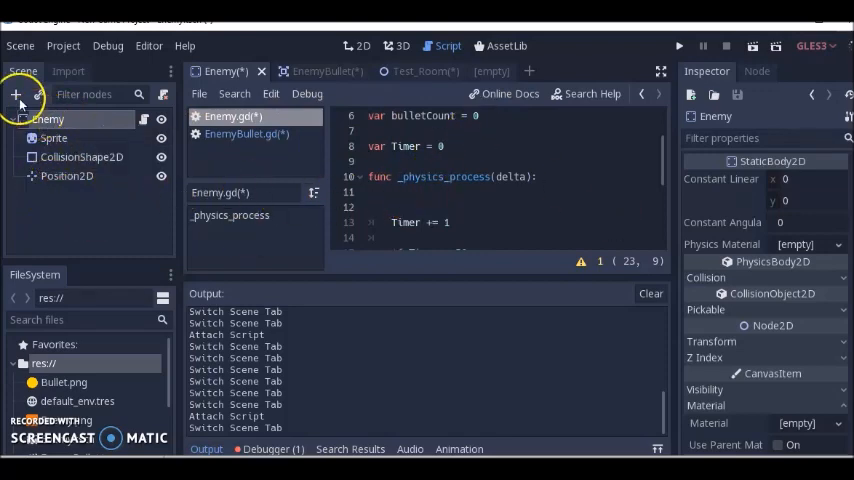
Step: Add a Timer child under Enemy and connect its timeout signal to Enemy
left_click(18, 93)
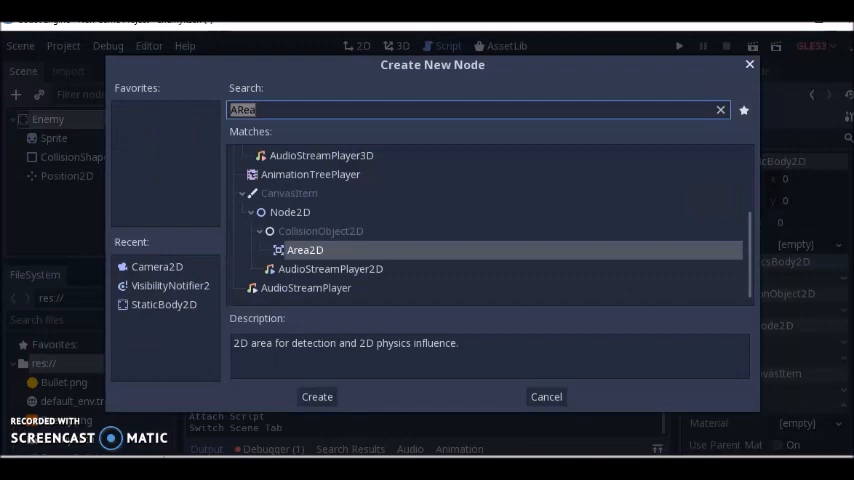
type("Timer")
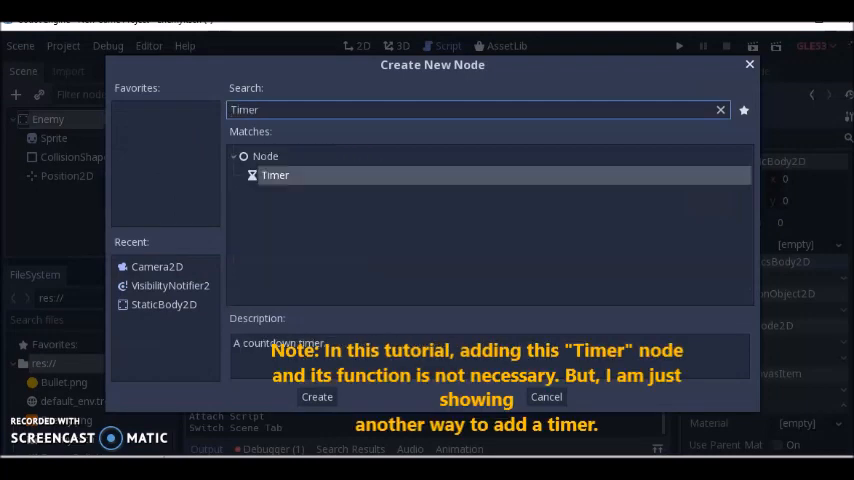
left_click(316, 396)
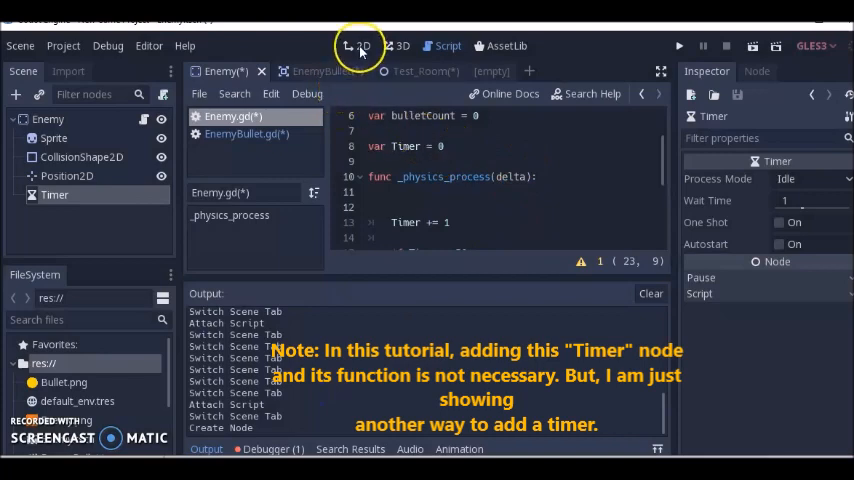
left_click(359, 45)
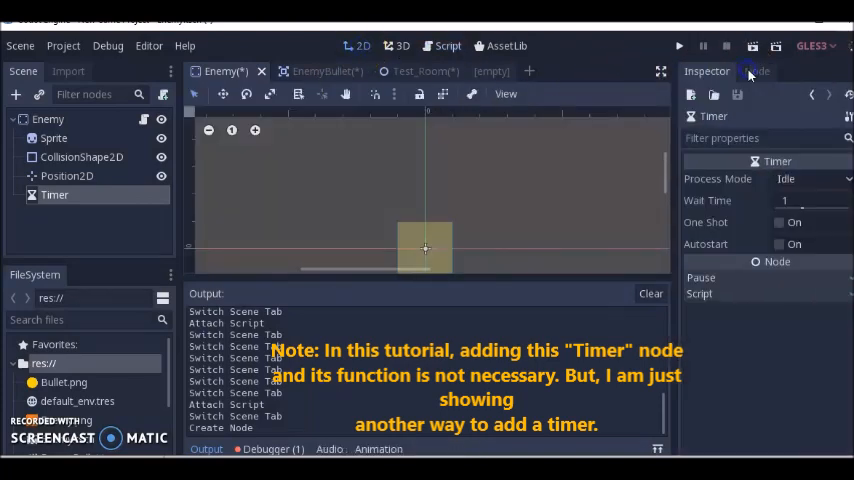
left_click(765, 71)
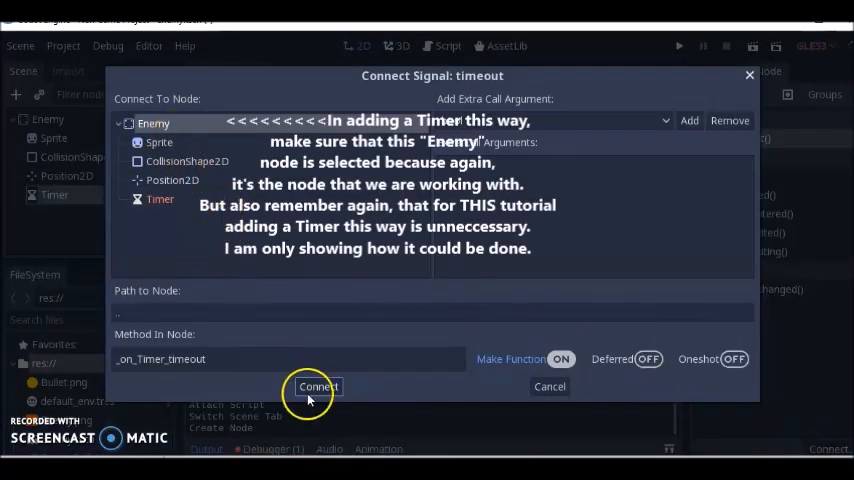
left_click(317, 387)
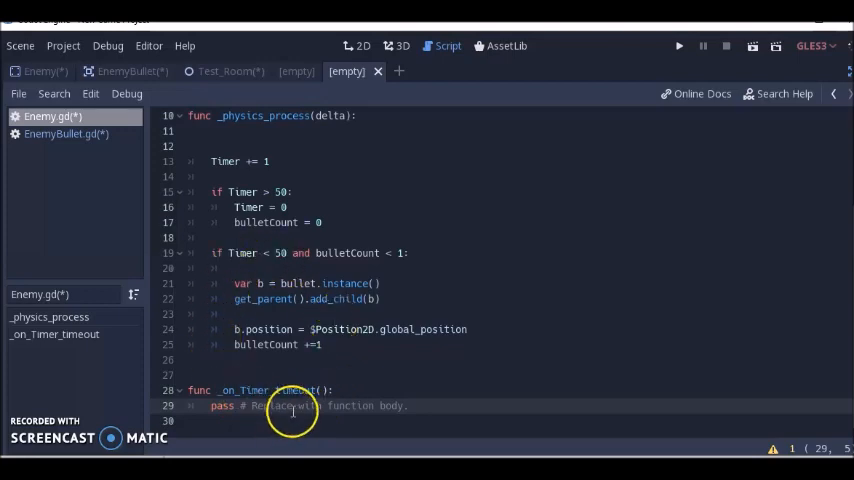
mouse_move(237, 328)
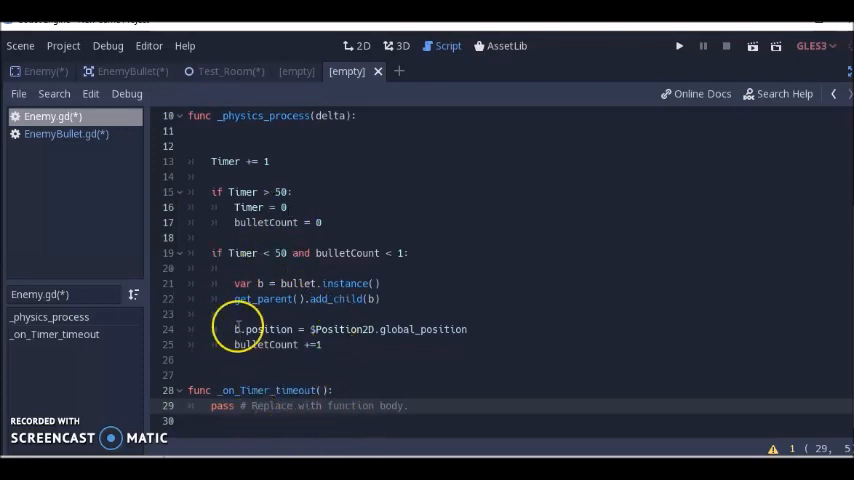
mouse_move(294, 172)
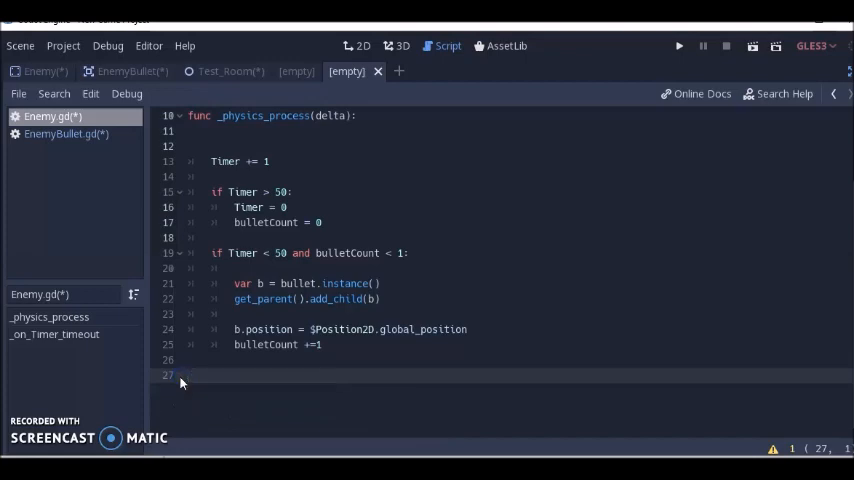
left_click(130, 71)
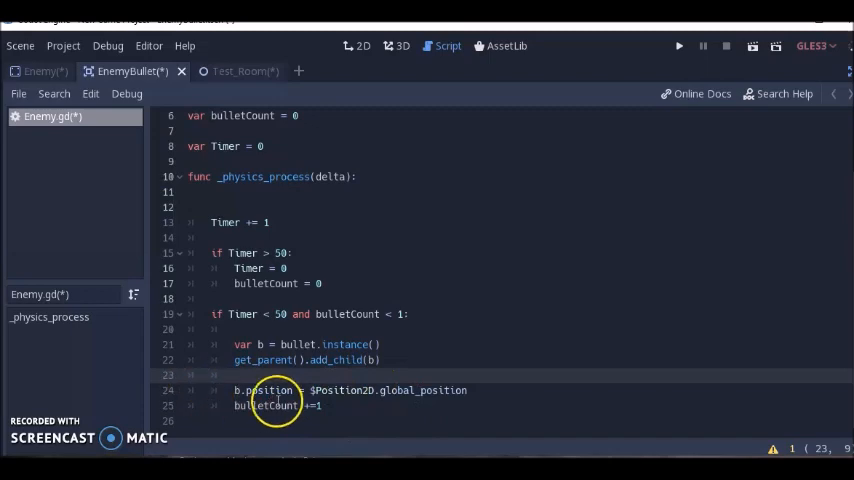
mouse_move(461, 365)
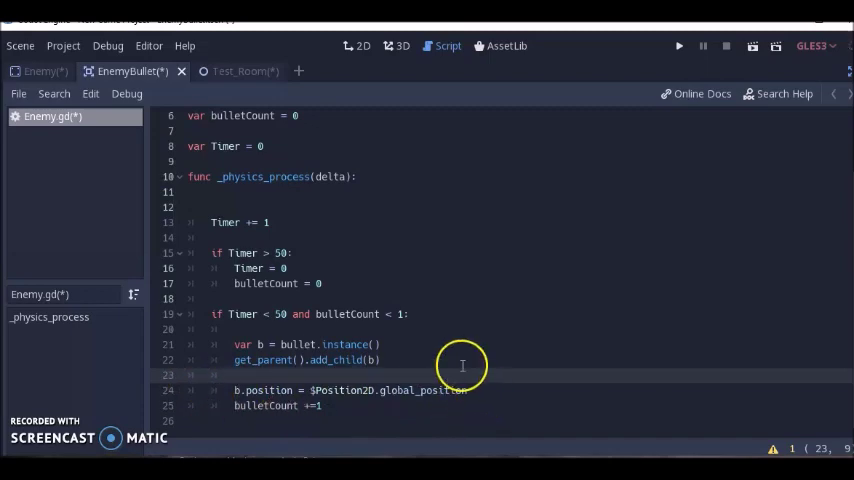
mouse_move(390, 398)
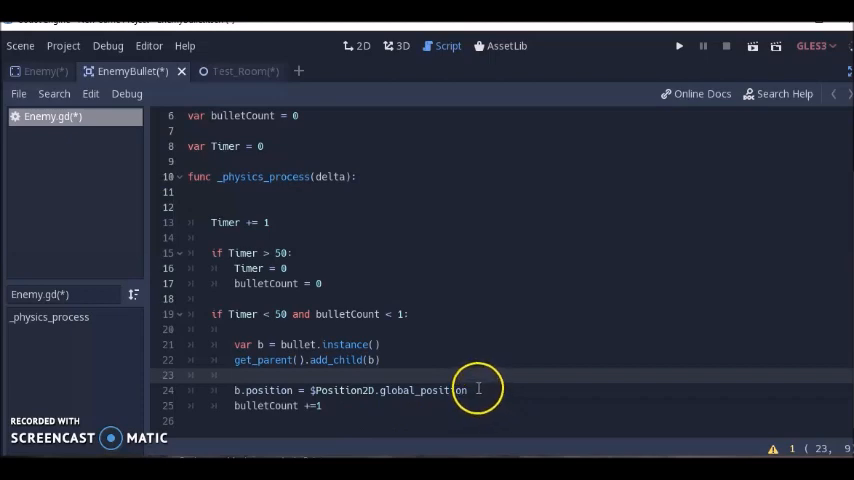
mouse_move(415, 413)
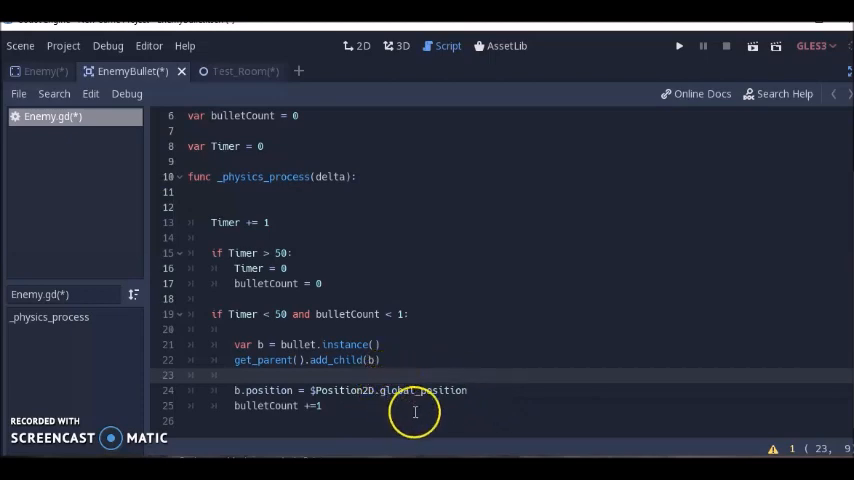
mouse_move(285, 390)
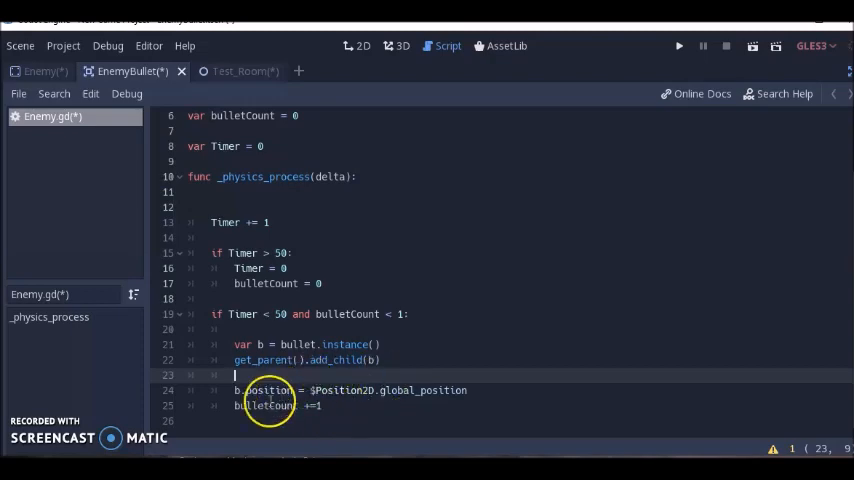
mouse_move(467, 393)
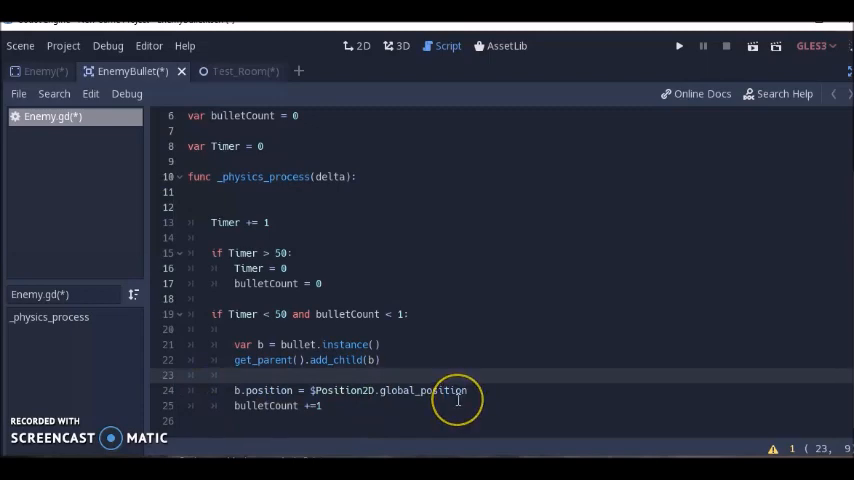
mouse_move(488, 378)
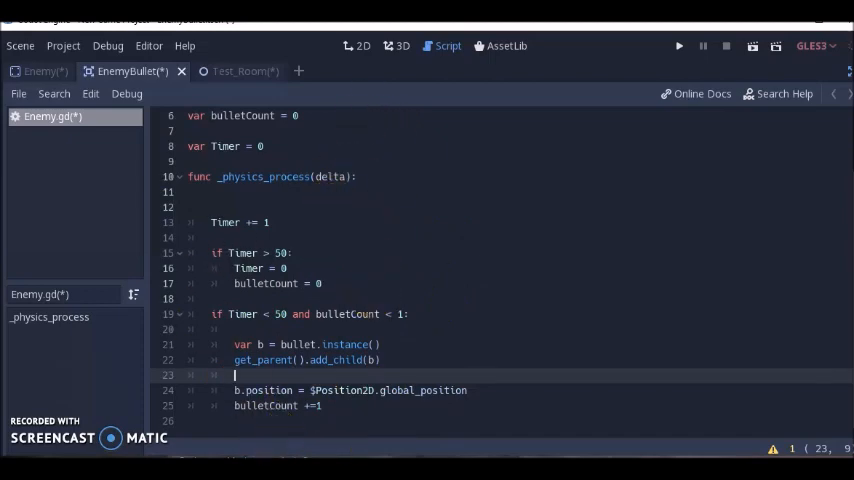
left_click(40, 71)
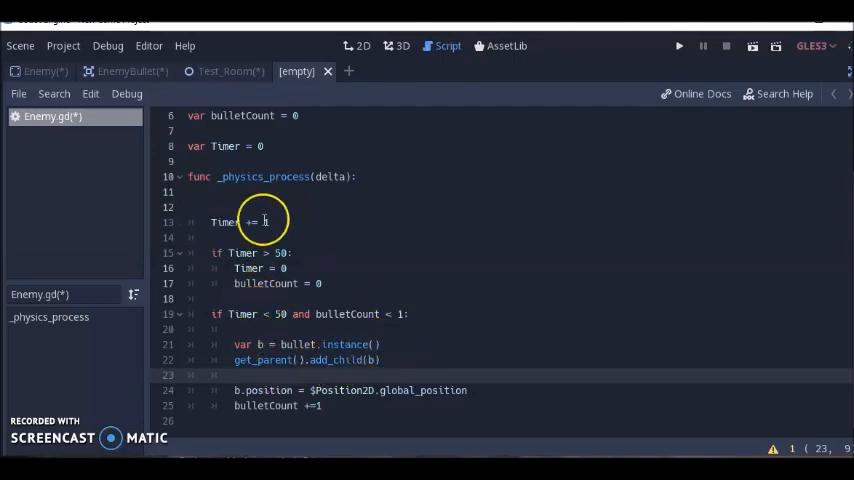
left_click(130, 71)
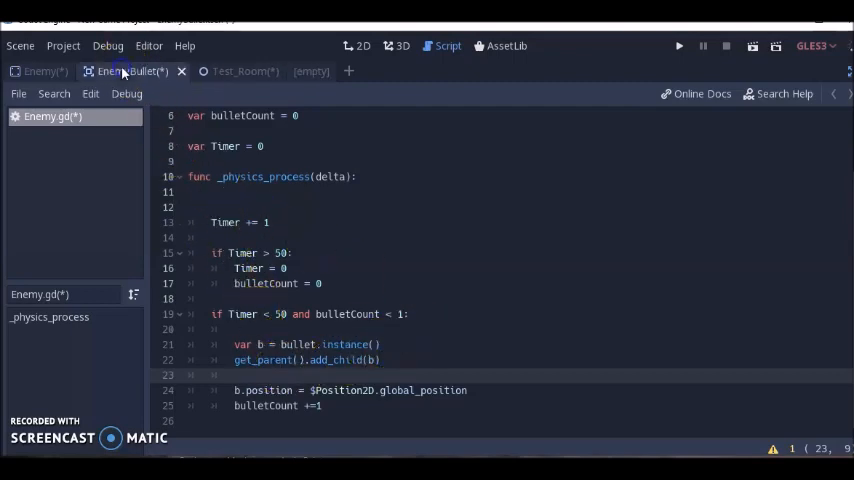
Step: Attach a new EnemyBullet.gd script to the EnemyBullet scene's Area2D root
left_click(355, 45)
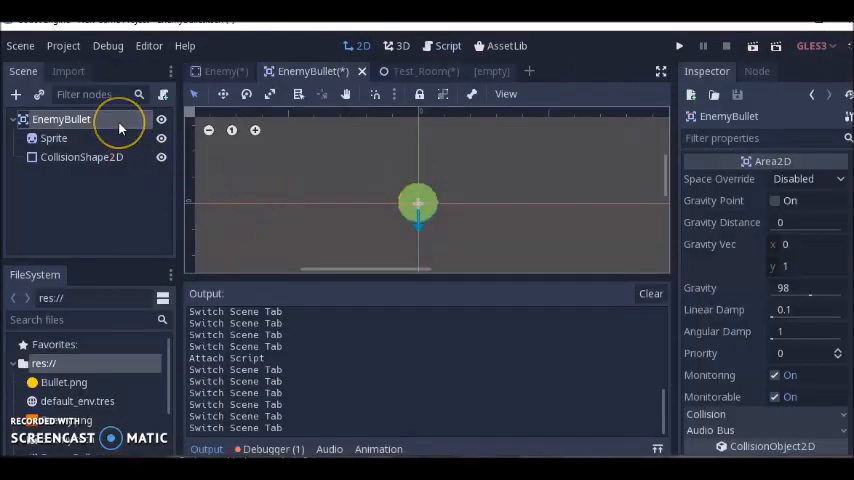
mouse_move(108, 123)
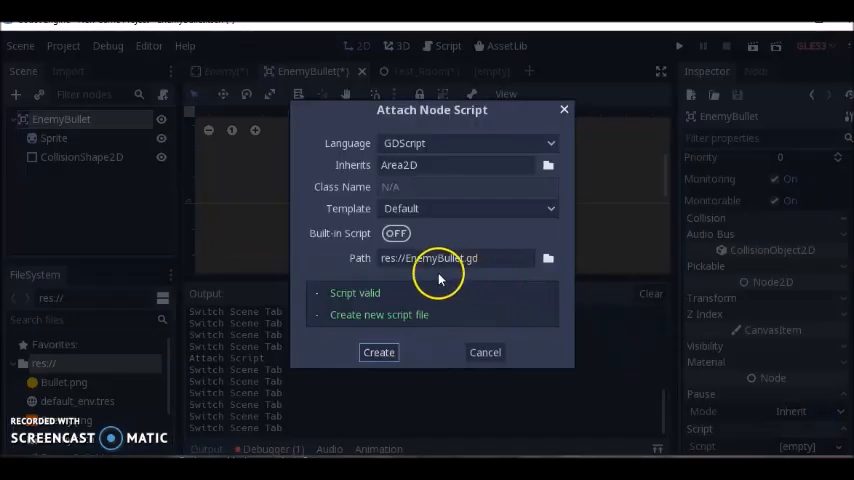
left_click(378, 352)
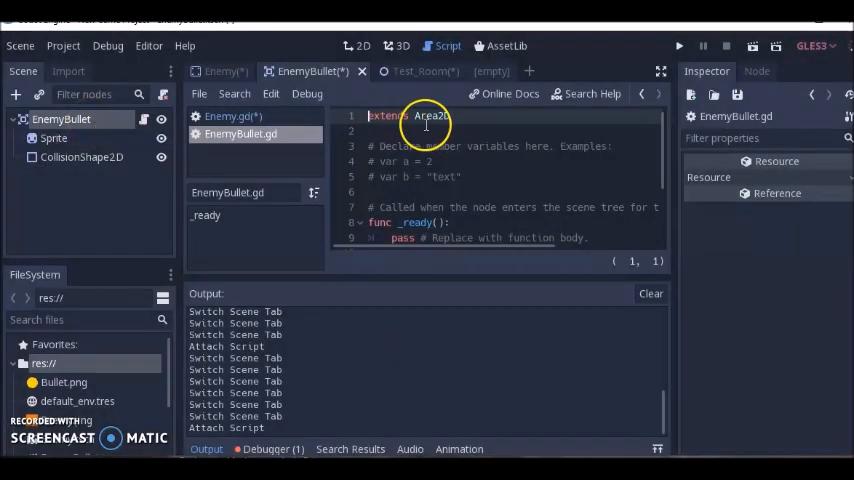
mouse_move(626, 110)
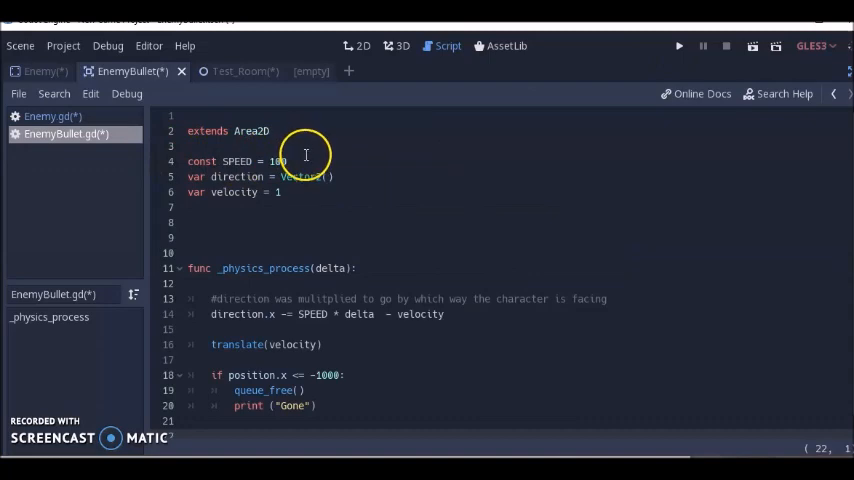
mouse_move(252, 160)
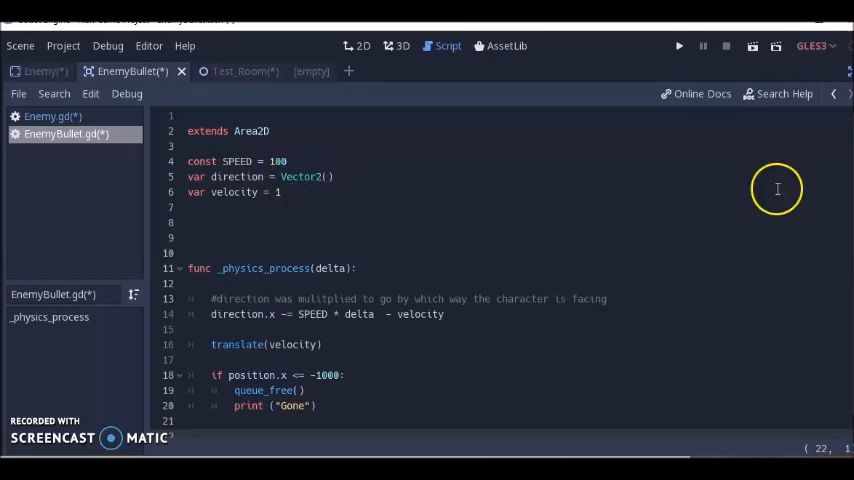
mouse_move(503, 262)
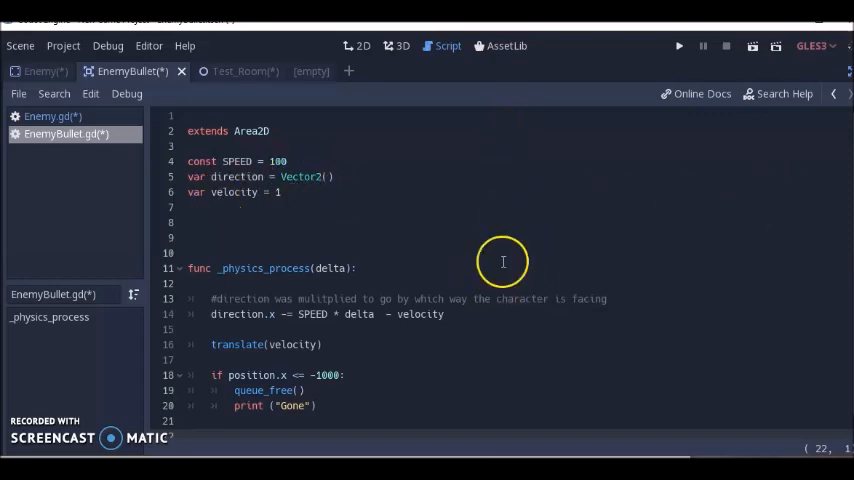
mouse_move(464, 200)
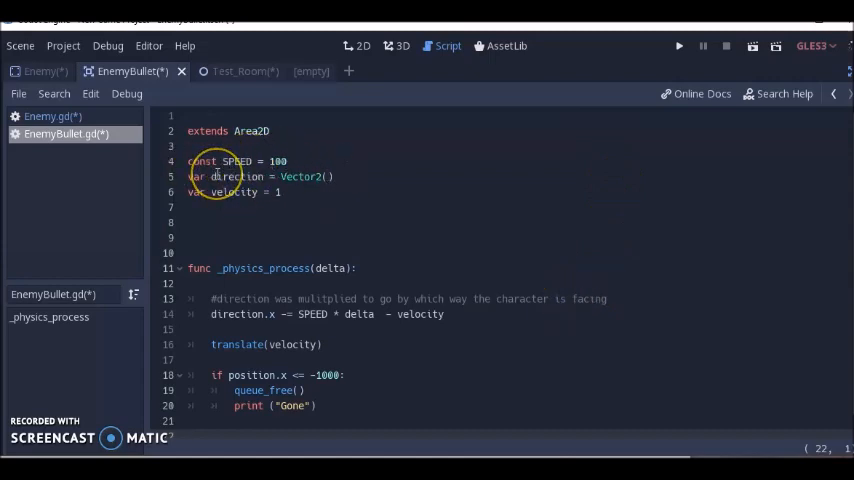
mouse_move(299, 216)
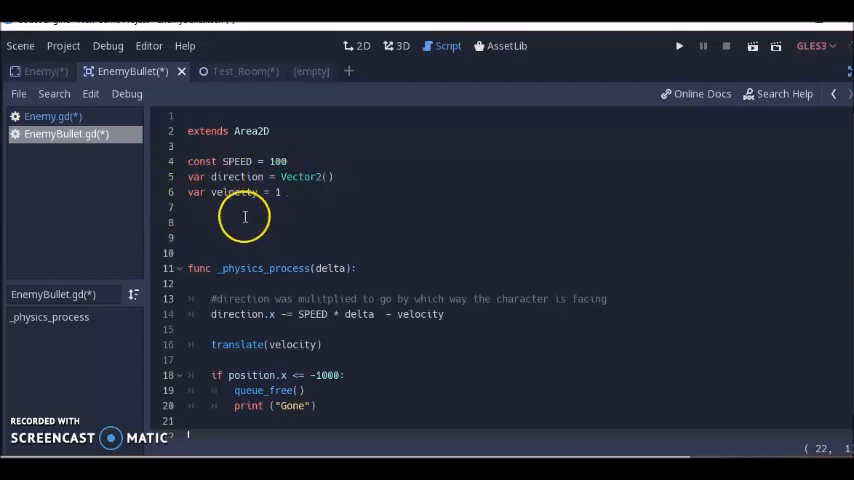
mouse_move(292, 145)
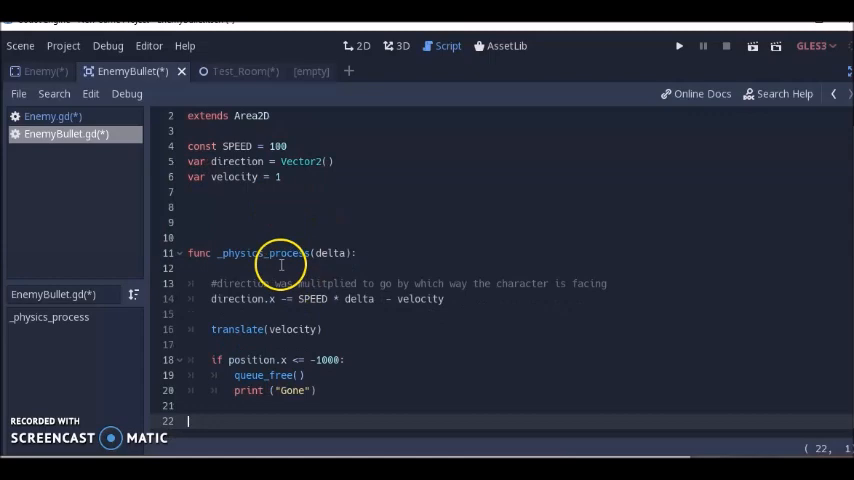
mouse_move(333, 255)
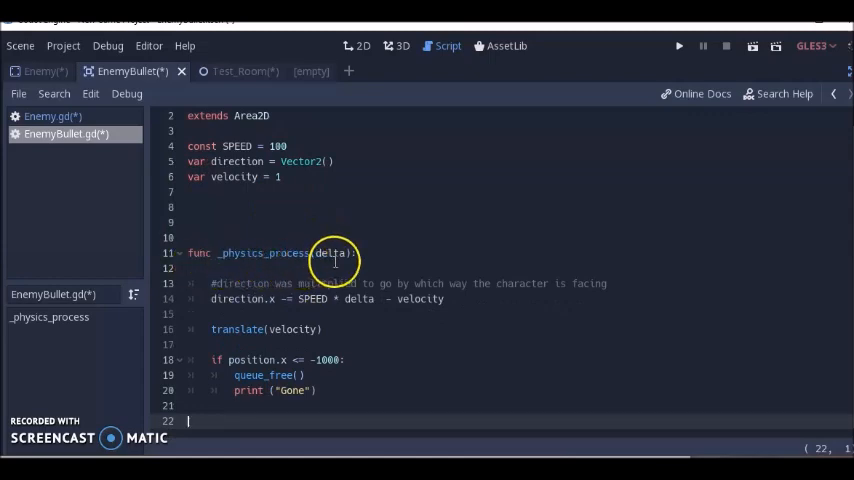
mouse_move(308, 252)
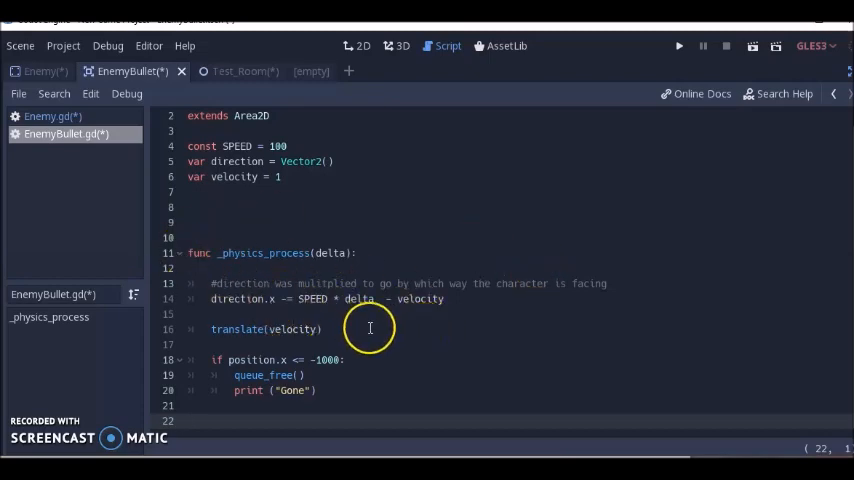
mouse_move(283, 299)
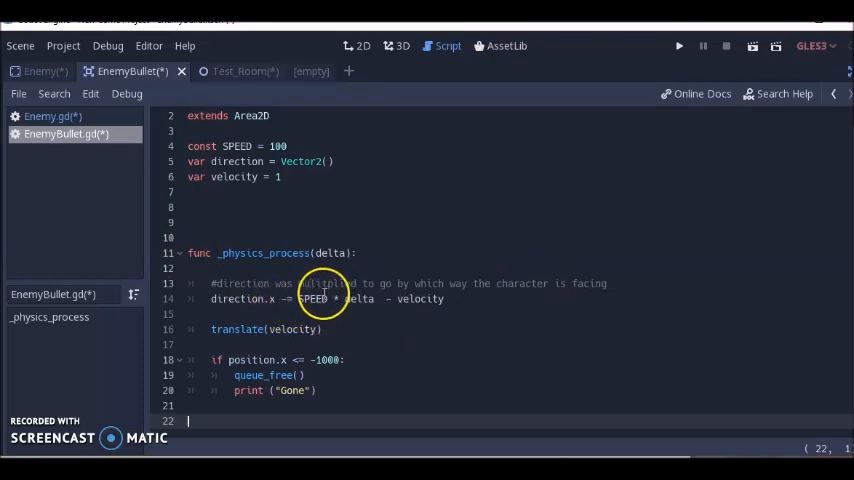
mouse_move(477, 271)
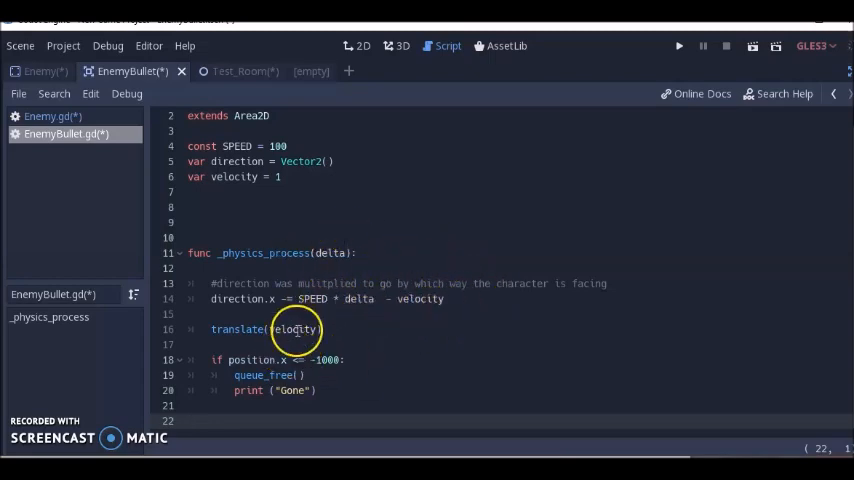
mouse_move(308, 333)
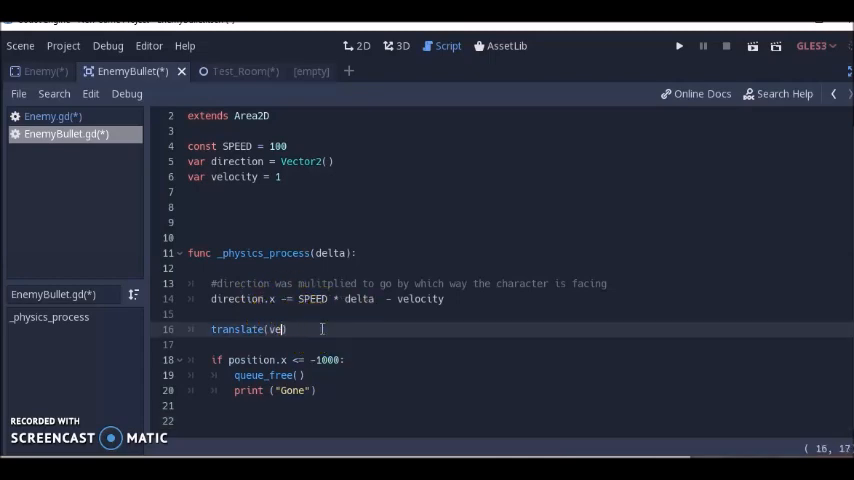
Step: Replace velocity with direction inside translate() on line 16 of EnemyBullet.gd
type("direc")
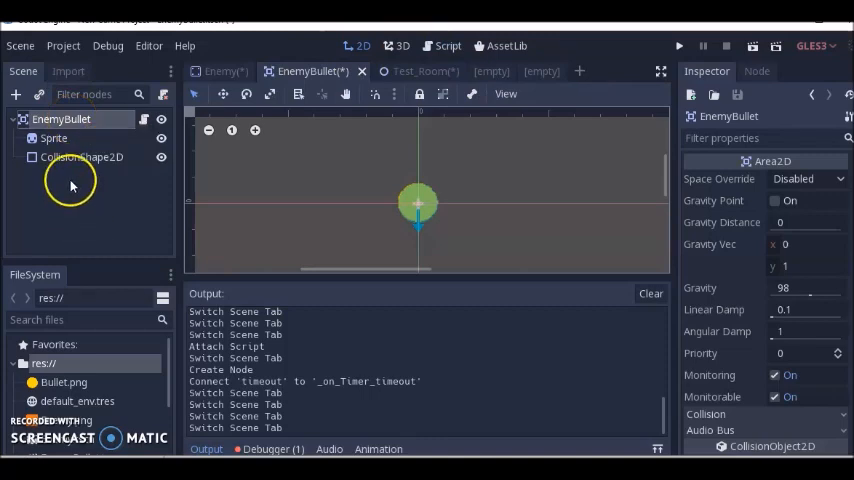
mouse_move(59, 119)
type("Visi")
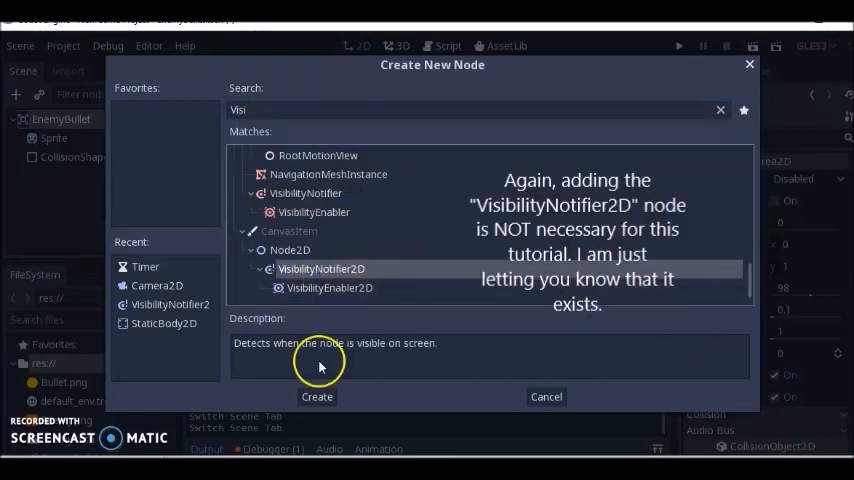
Step: Create a VisibilityNotifier2D child and connect its screen_exited signal to the EnemyBullet root
left_click(316, 397)
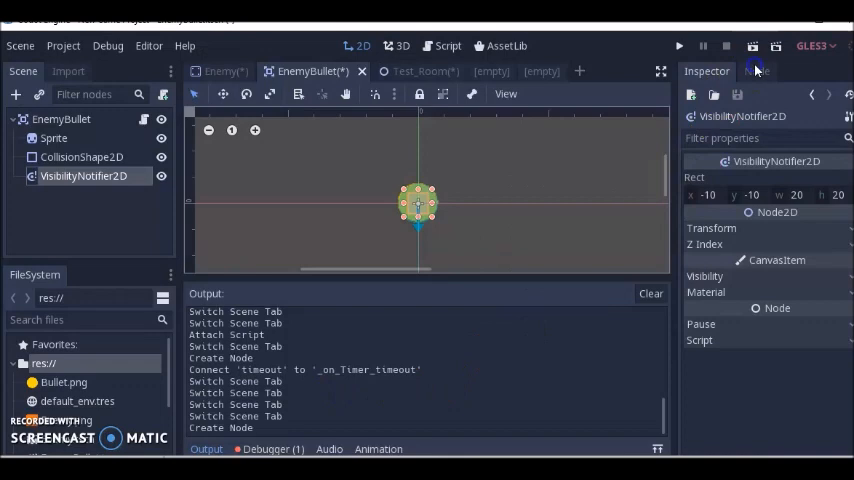
left_click(765, 71)
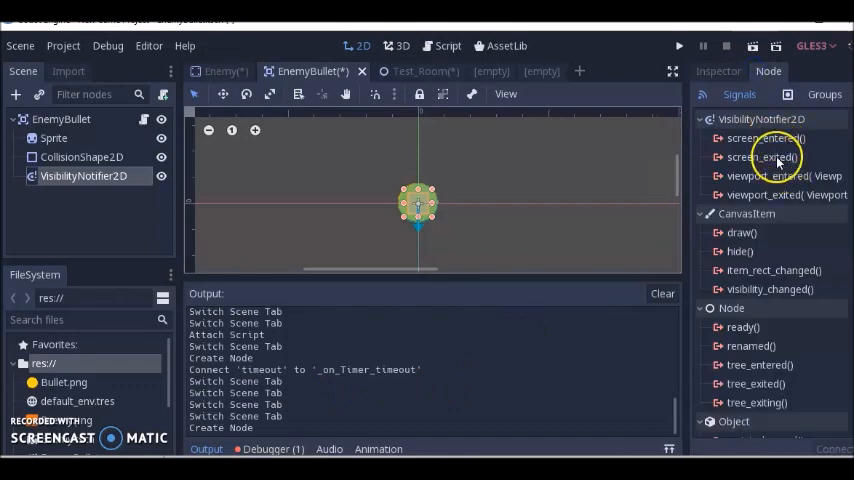
left_click(760, 157)
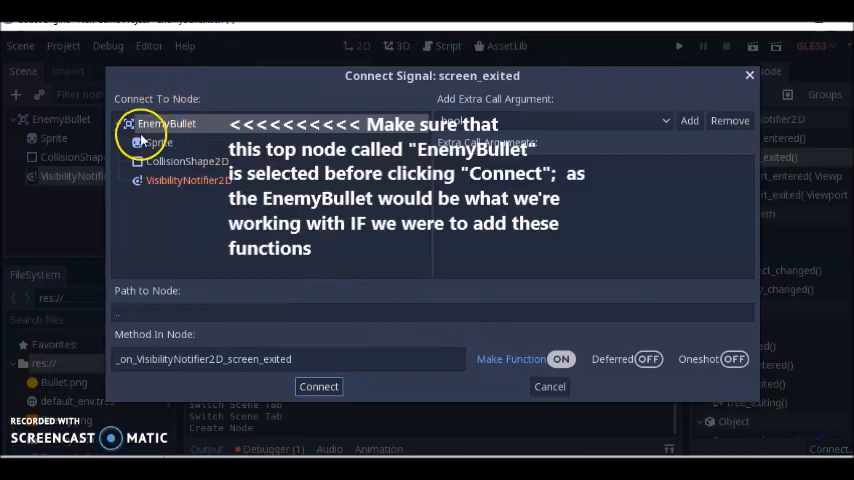
left_click(318, 386)
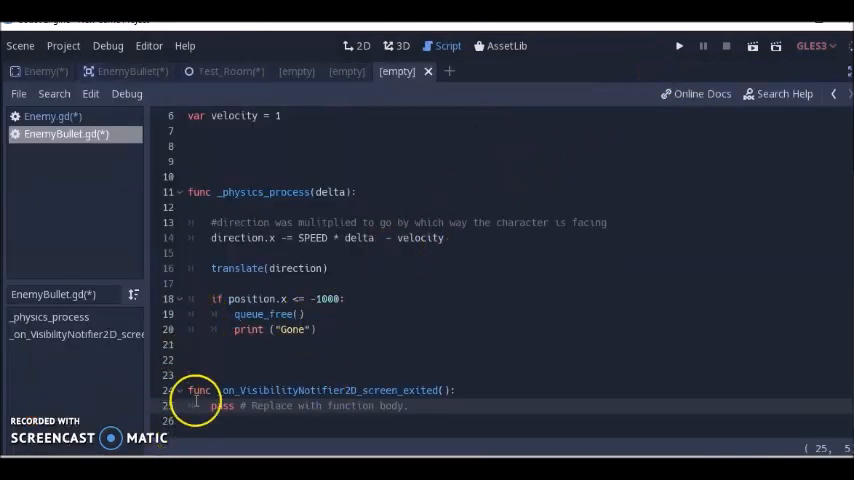
mouse_move(482, 434)
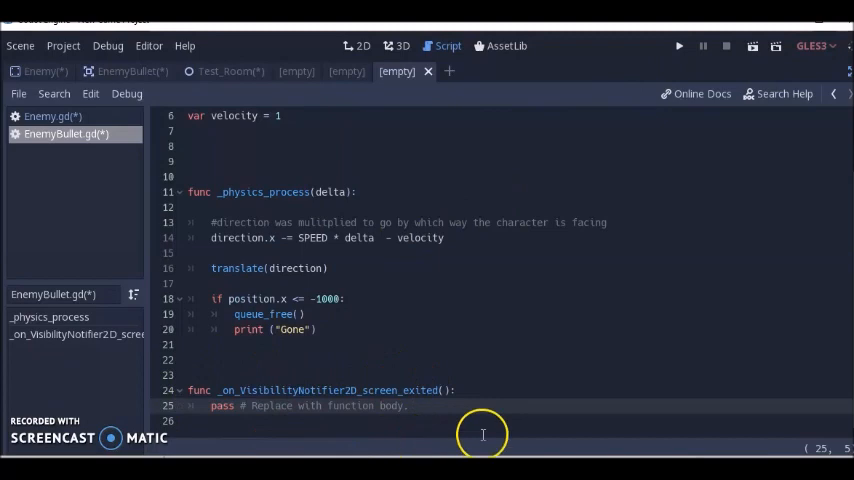
mouse_move(482, 435)
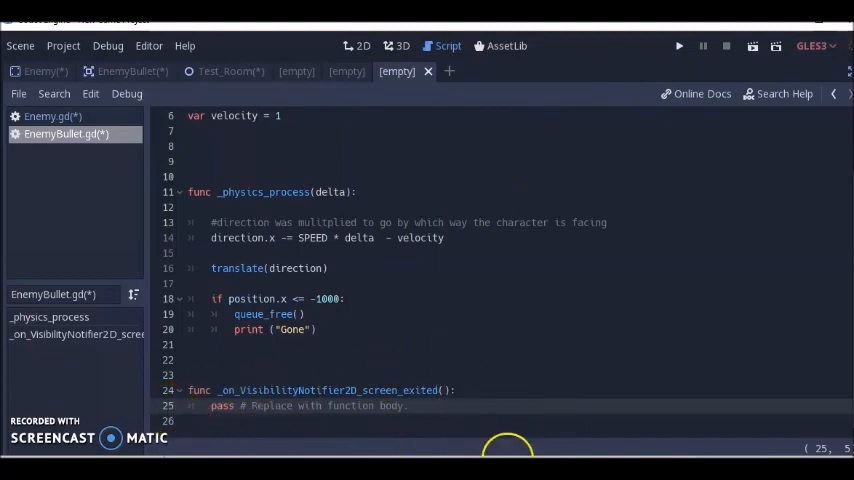
mouse_move(240, 340)
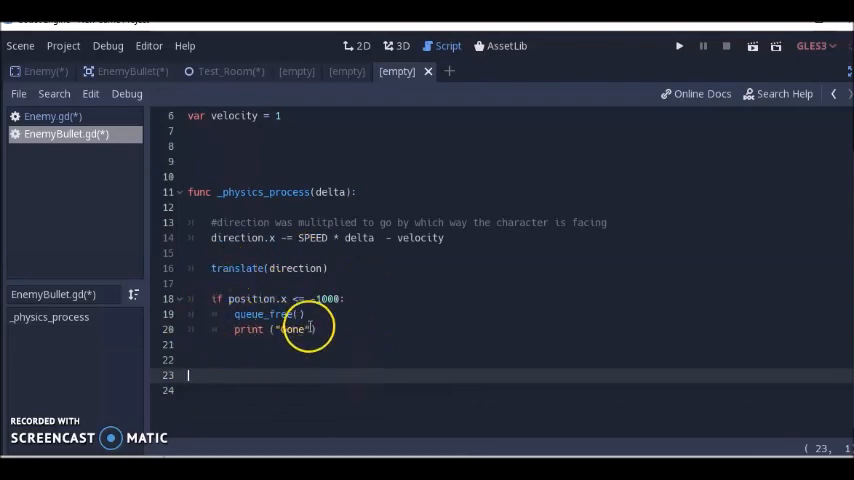
mouse_move(273, 380)
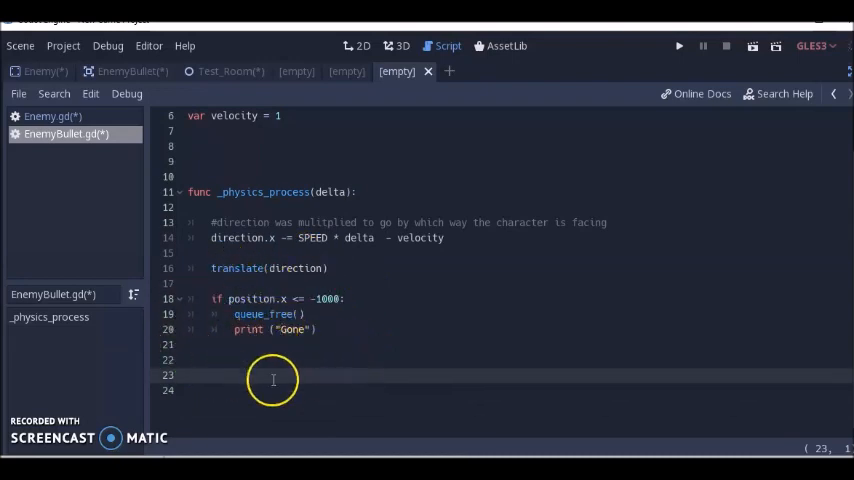
mouse_move(353, 366)
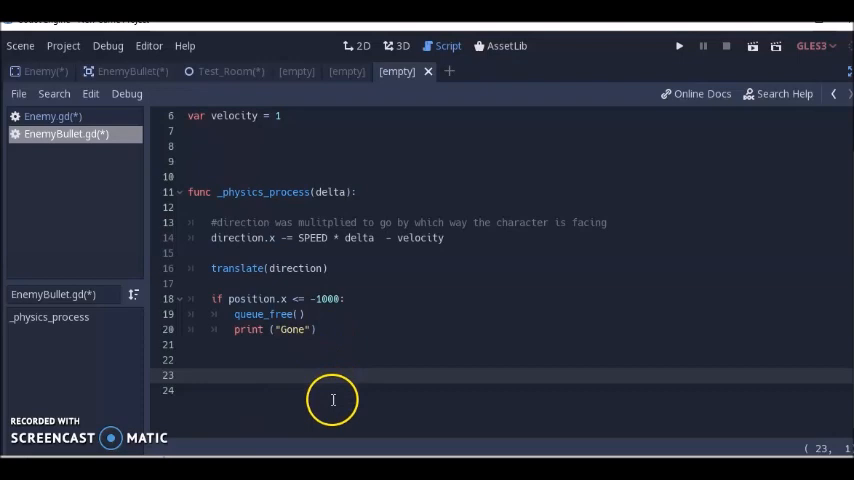
mouse_move(325, 400)
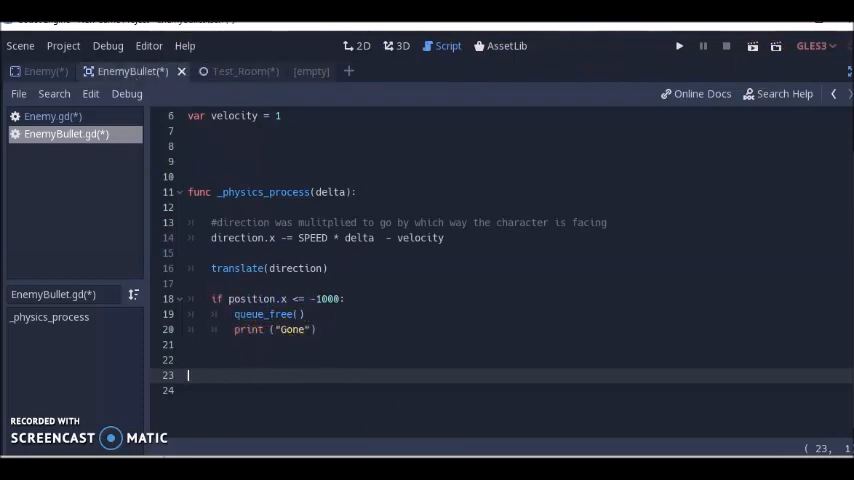
Step: Remove the _on_VisibilityNotifier2D_screen_exited handler and the VisibilityNotifier2D node from EnemyBullet
left_click(358, 45)
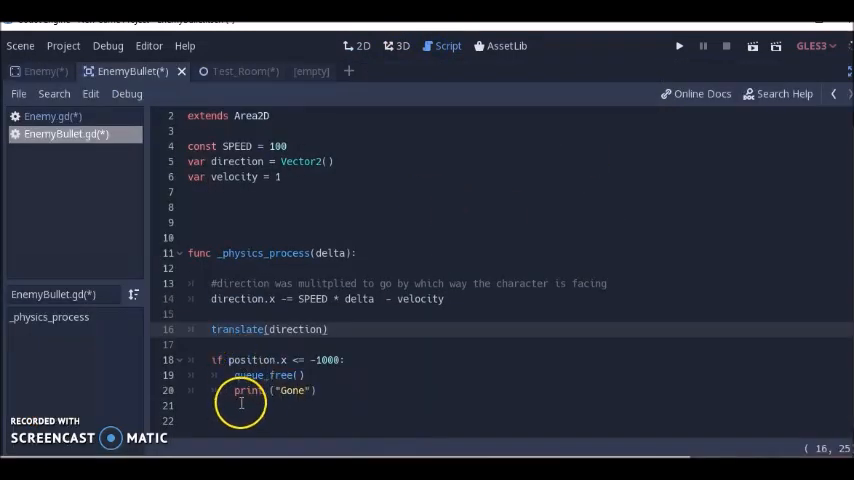
mouse_move(250, 392)
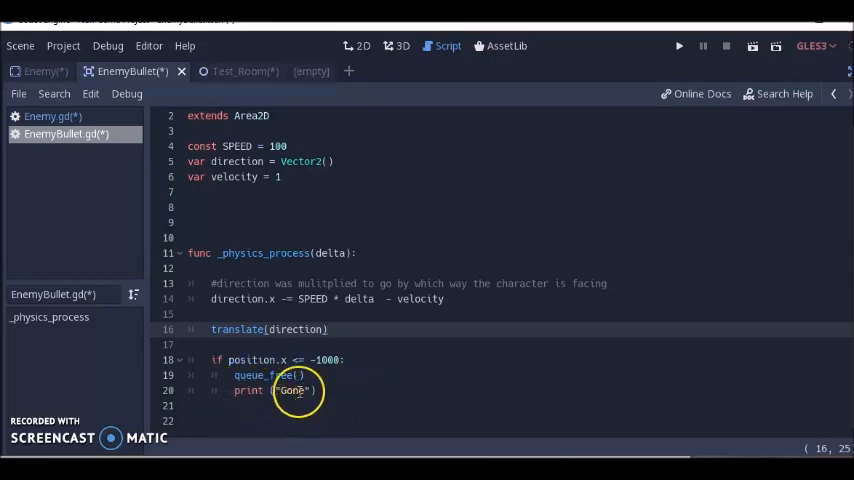
mouse_move(225, 396)
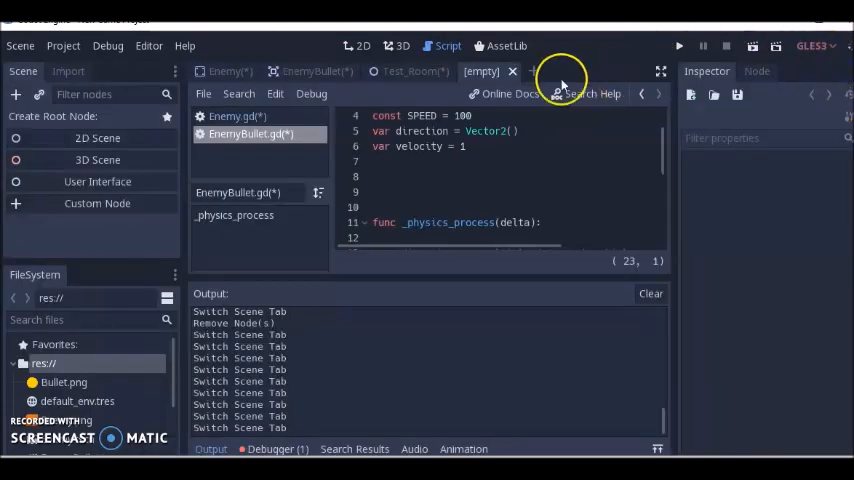
Step: Instance Enemy.tscn as a child of the Test_Room scene
left_click(360, 45)
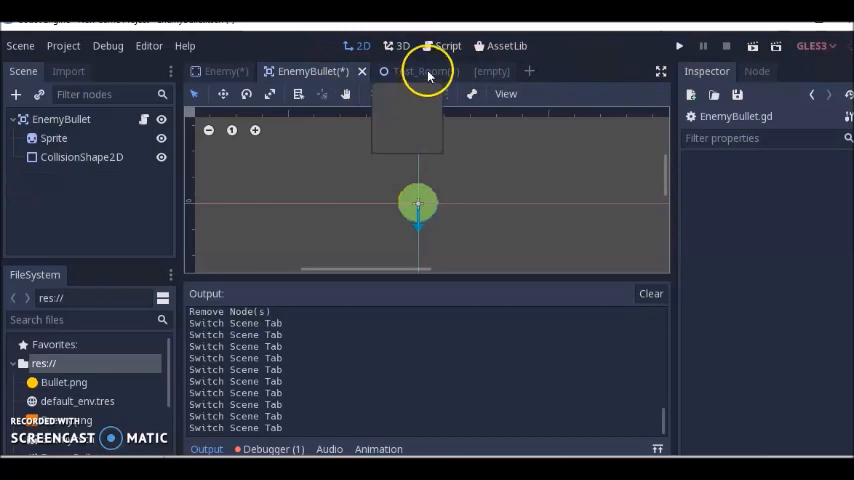
left_click(417, 71)
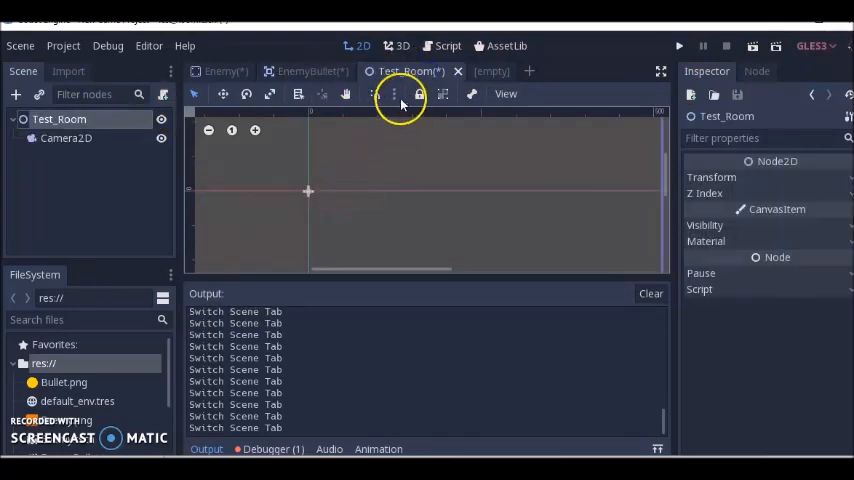
mouse_move(120, 125)
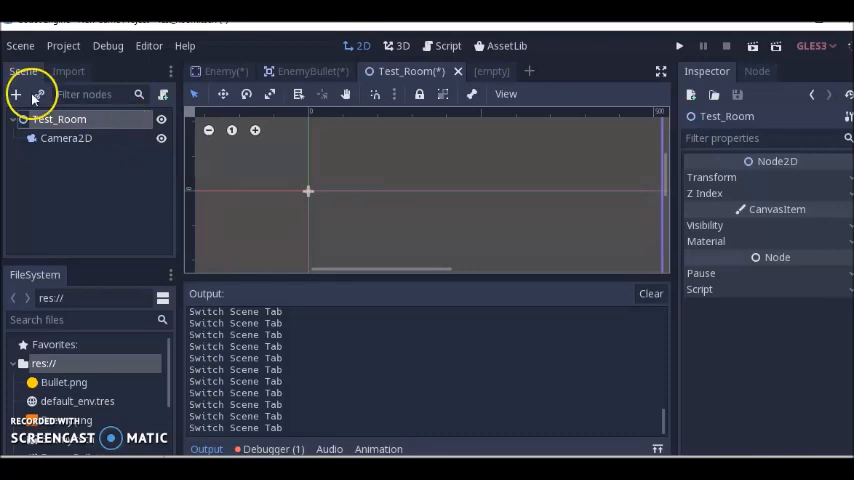
left_click(57, 93)
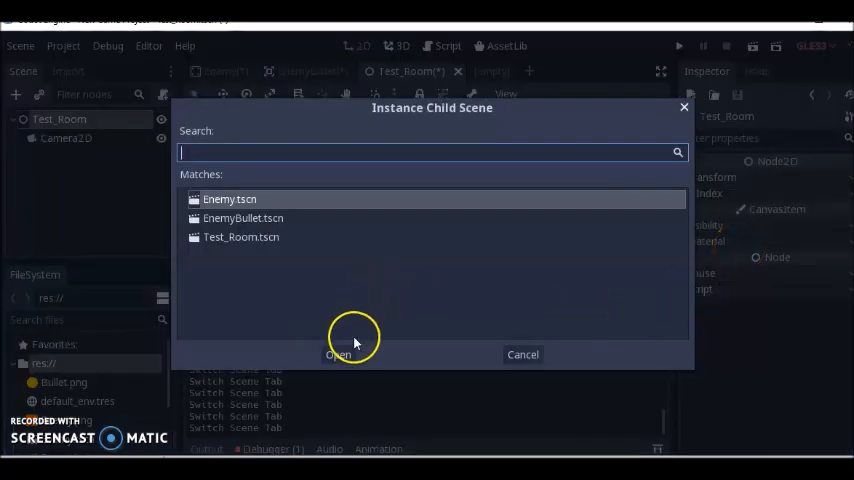
left_click(338, 354)
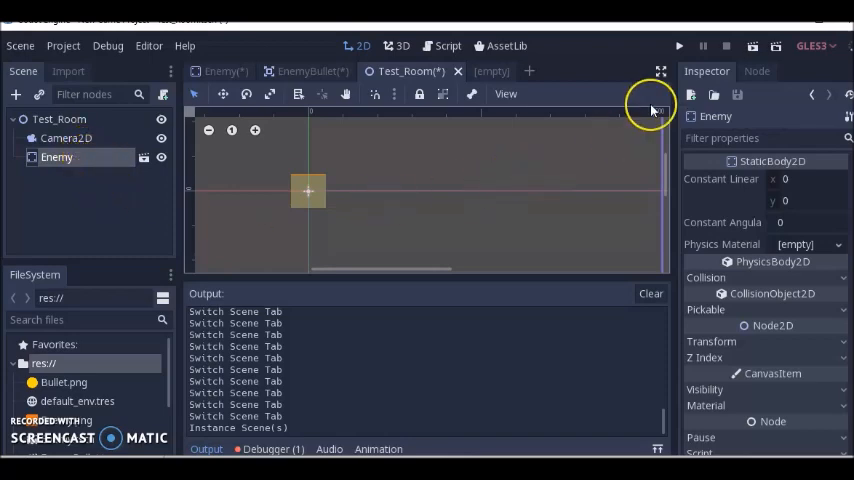
Step: Run the game, start a position.x -= line in Enemy.gd, then close the game
left_click(677, 46)
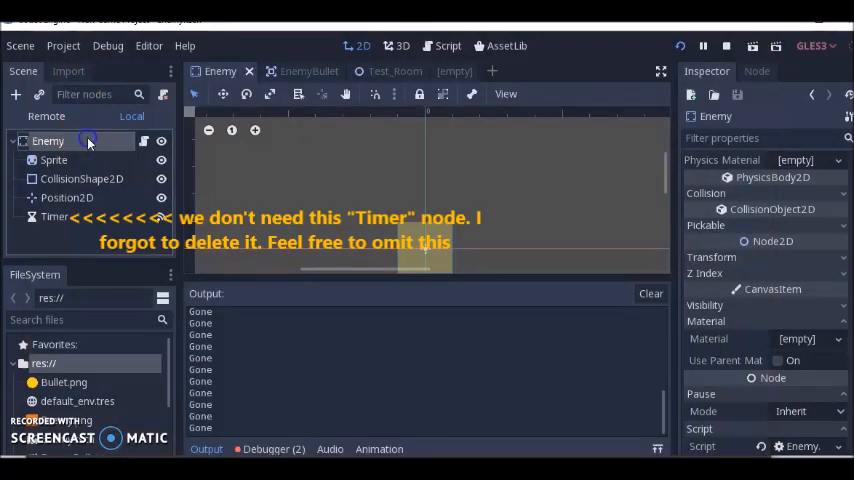
left_click(443, 45)
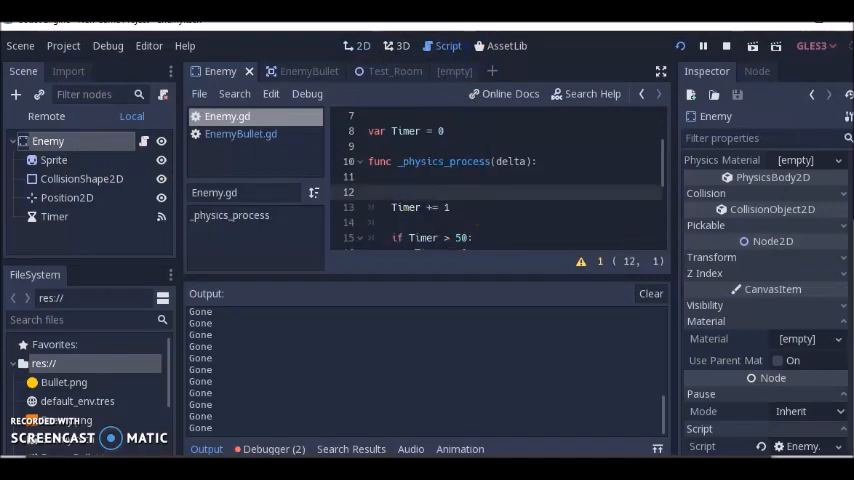
type("position.x")
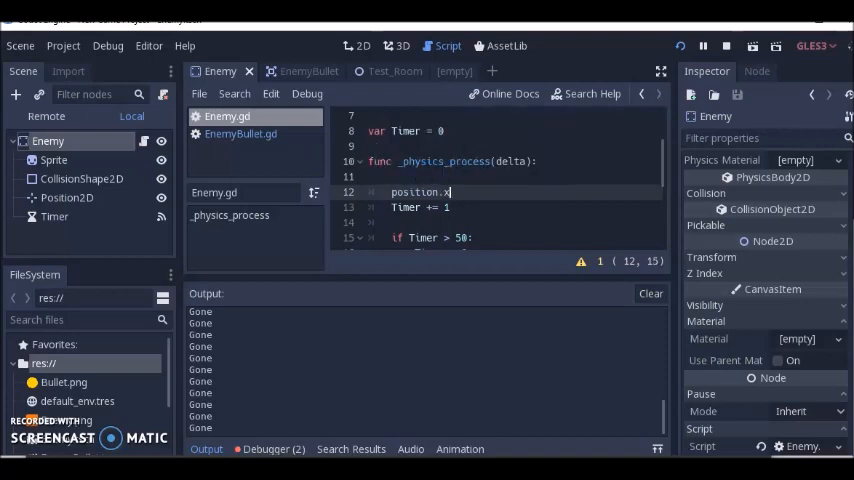
type("-=")
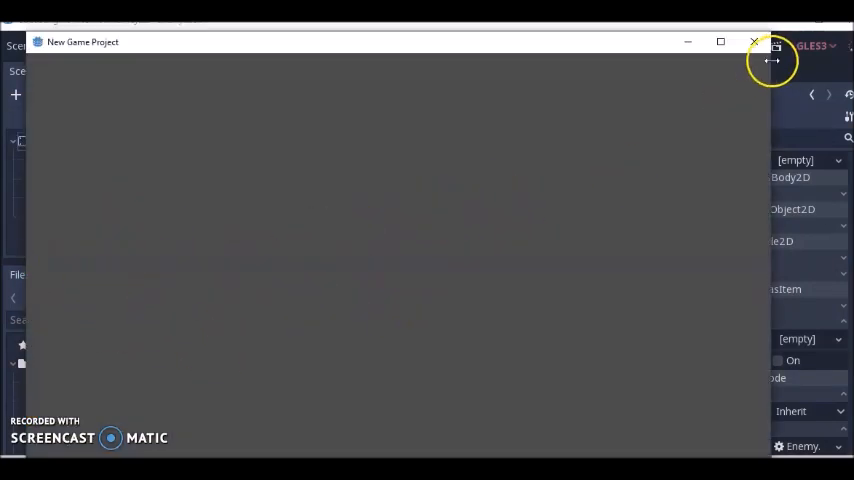
mouse_move(752, 42)
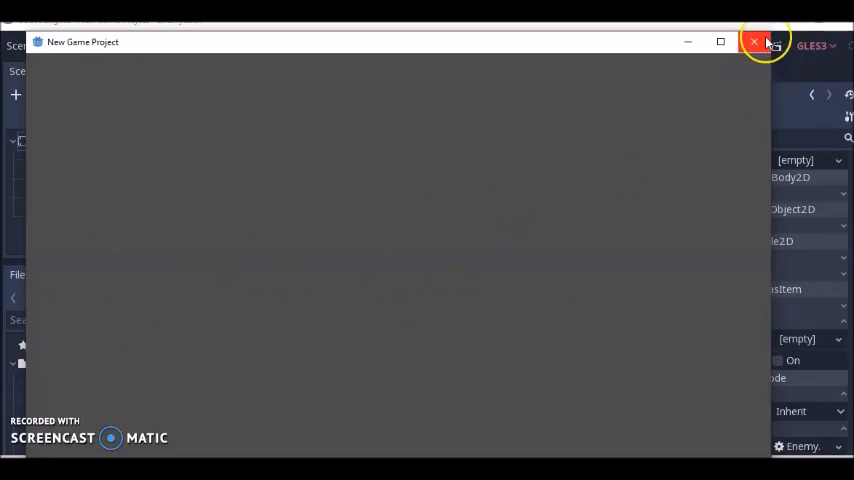
left_click(756, 41)
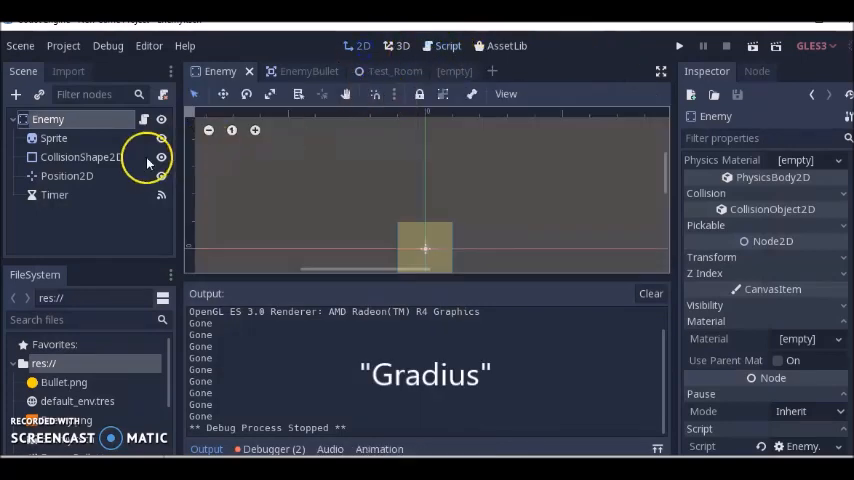
left_click(53, 138)
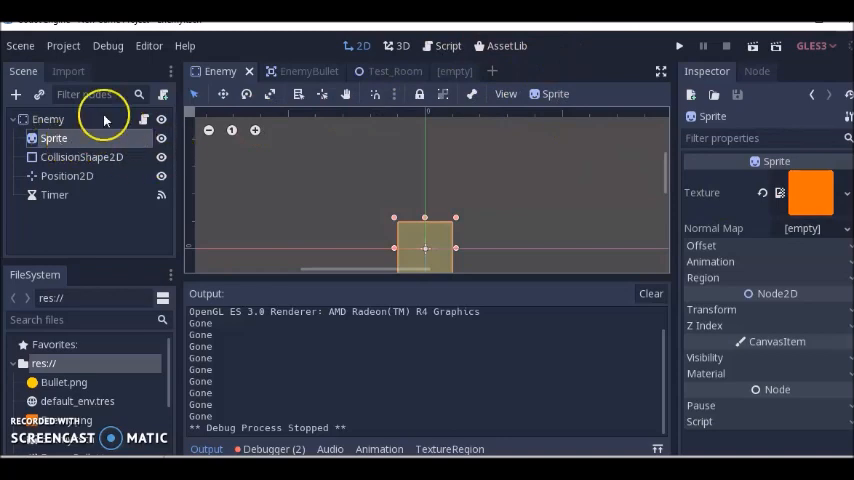
left_click(47, 119)
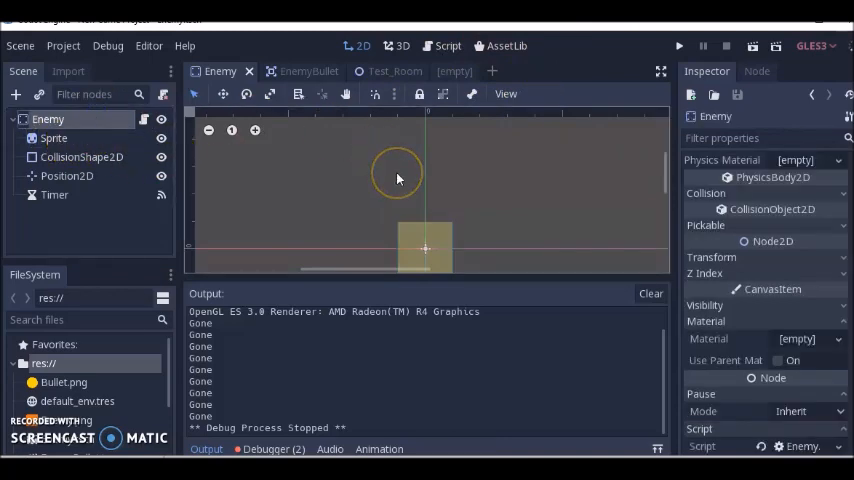